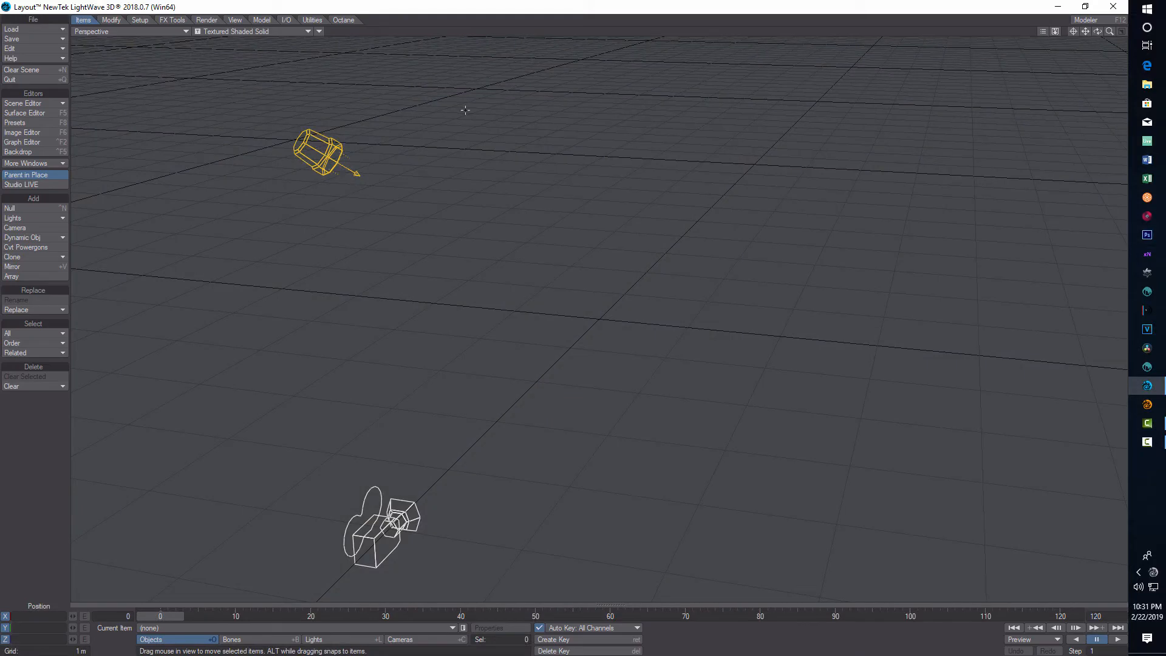
mouse_move(254, 177)
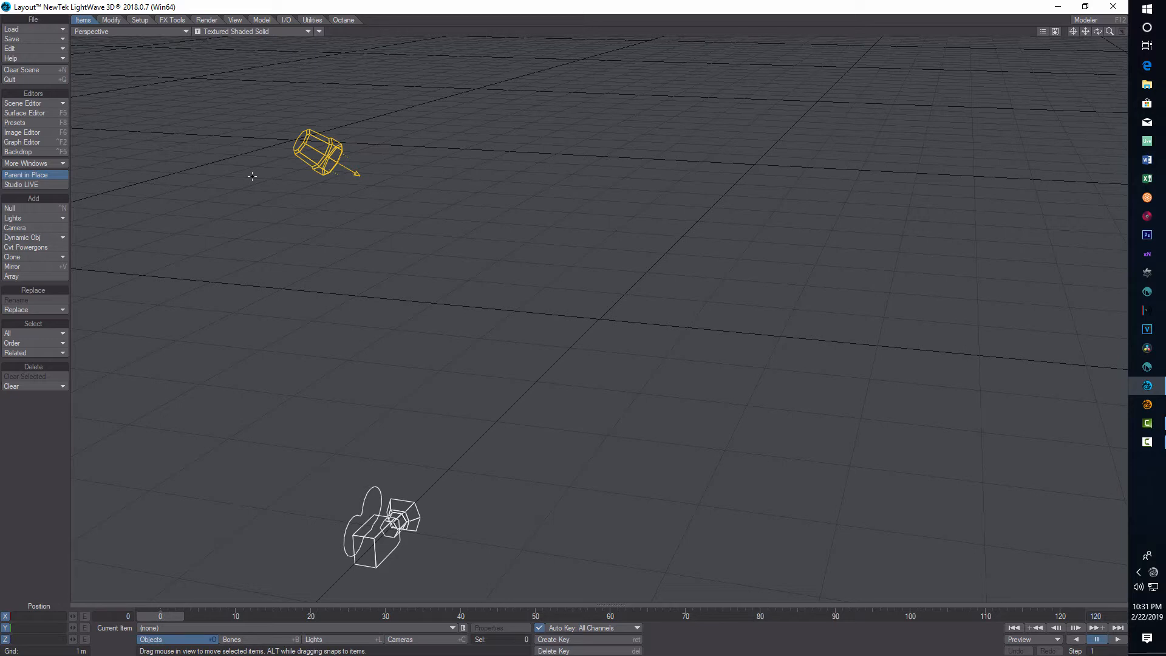
mouse_move(178, 147)
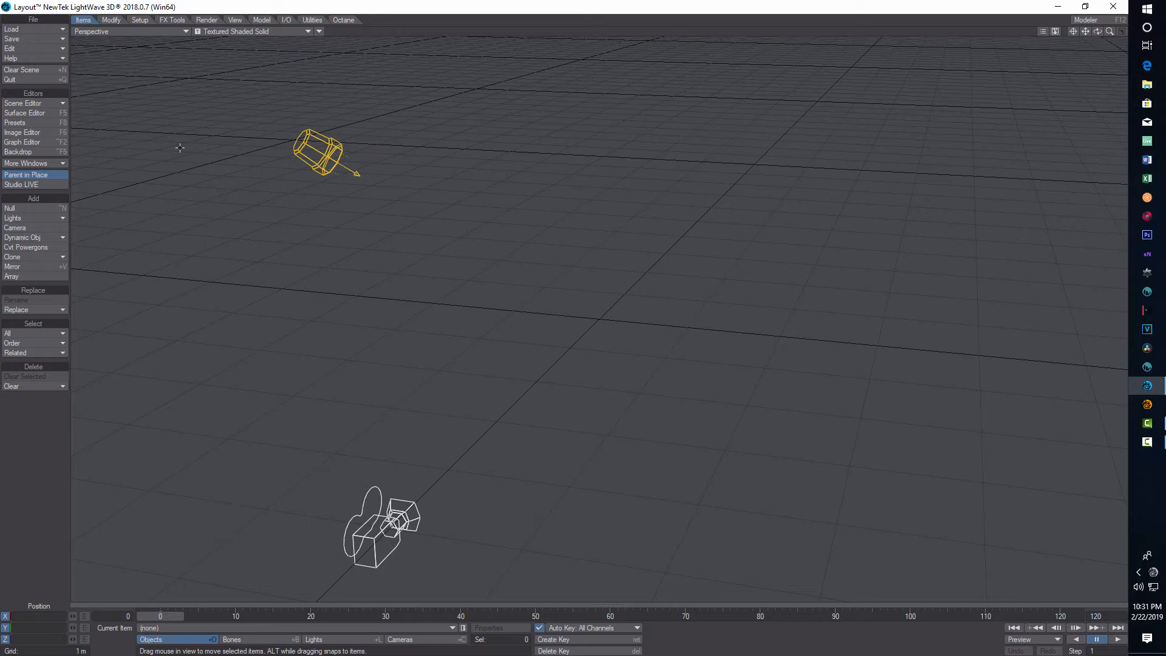
mouse_move(157, 164)
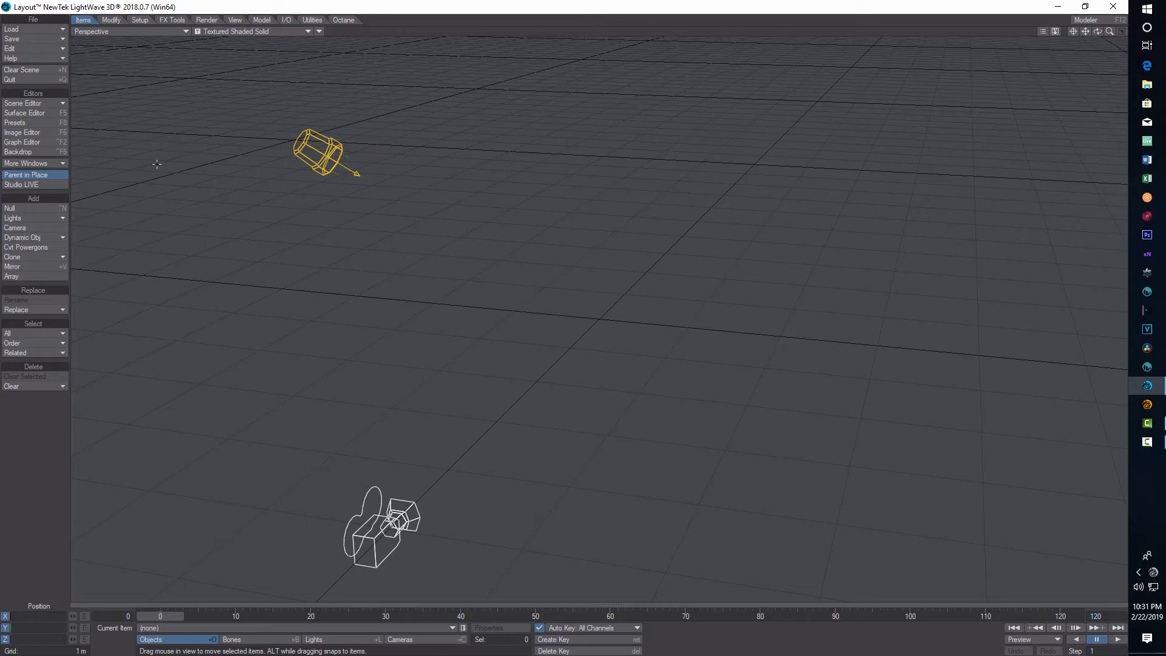
mouse_move(141, 143)
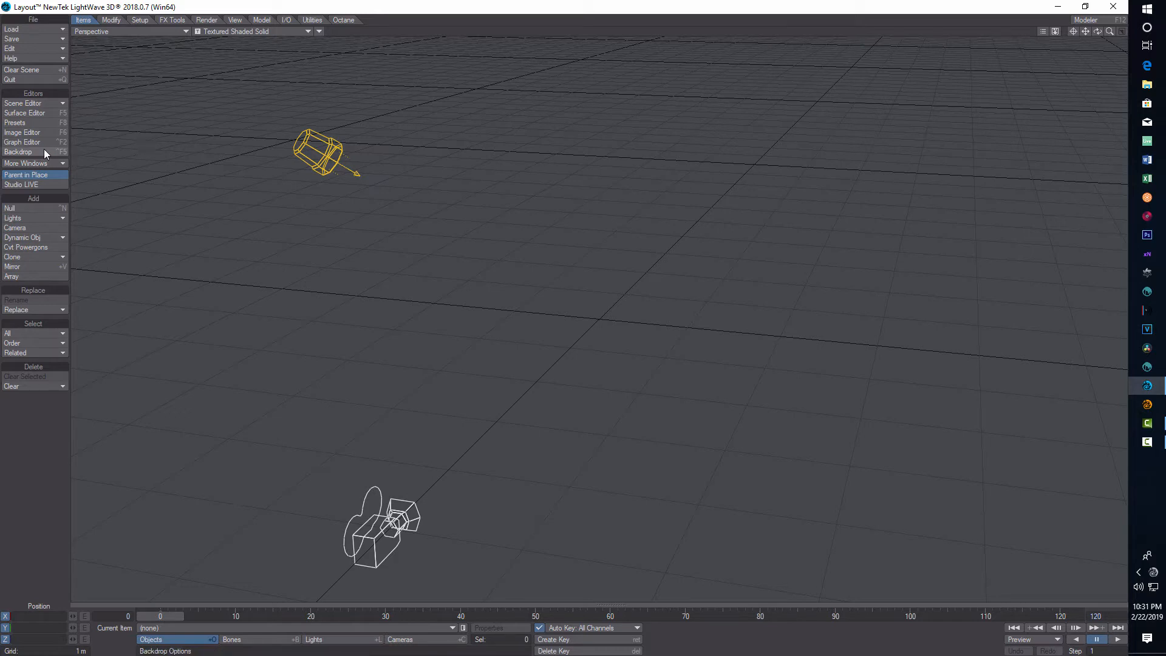
Add a SkyTracer 2 environment to the backdrop and show its sky settings
click(18, 152)
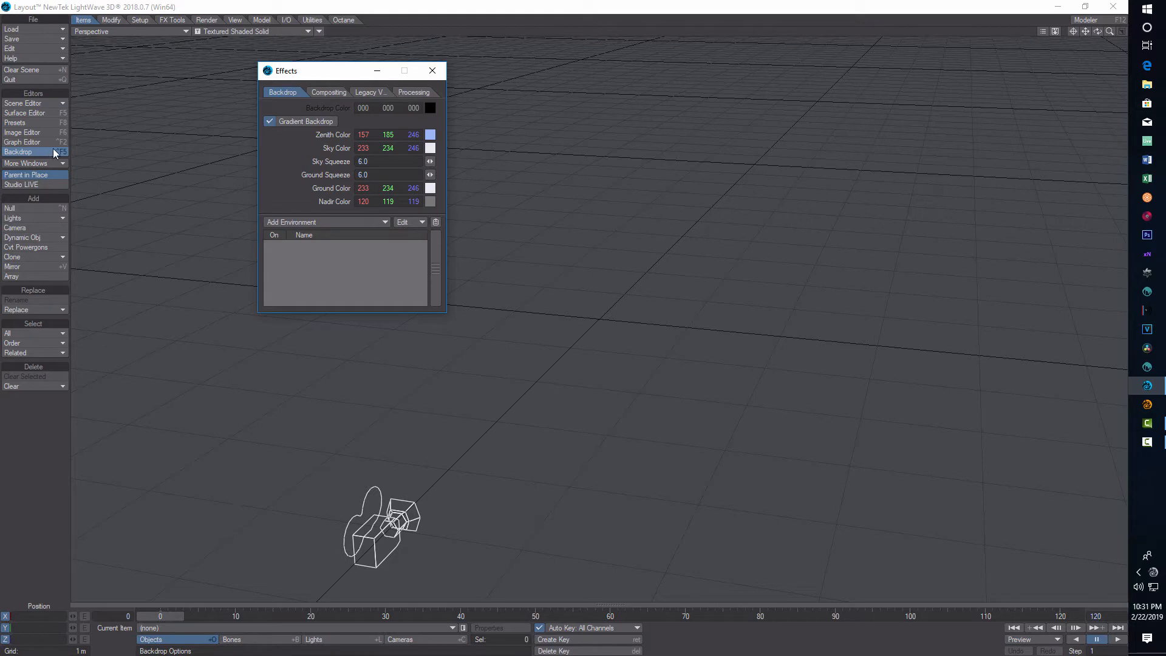
click(270, 121)
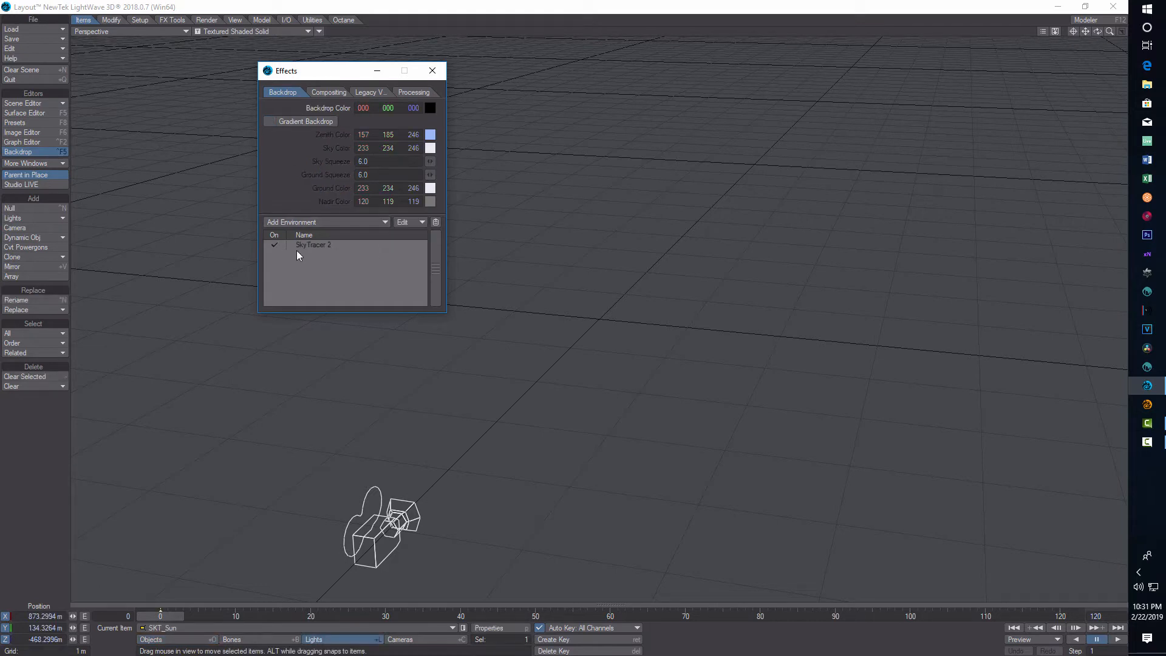
click(313, 244)
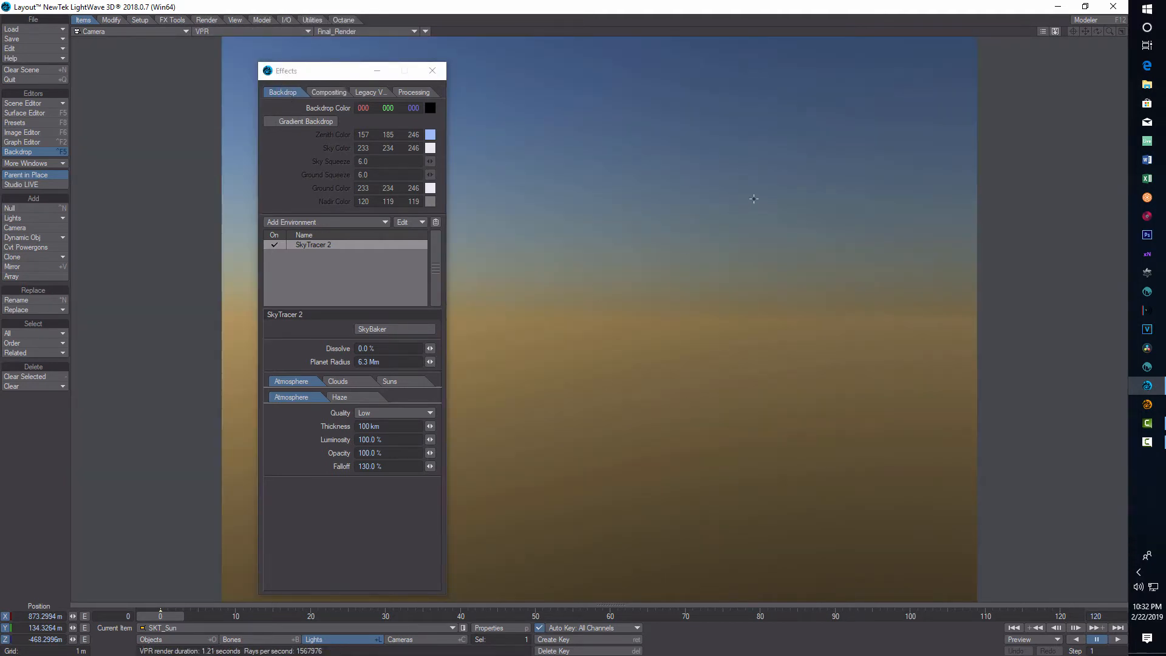
mouse_move(701, 404)
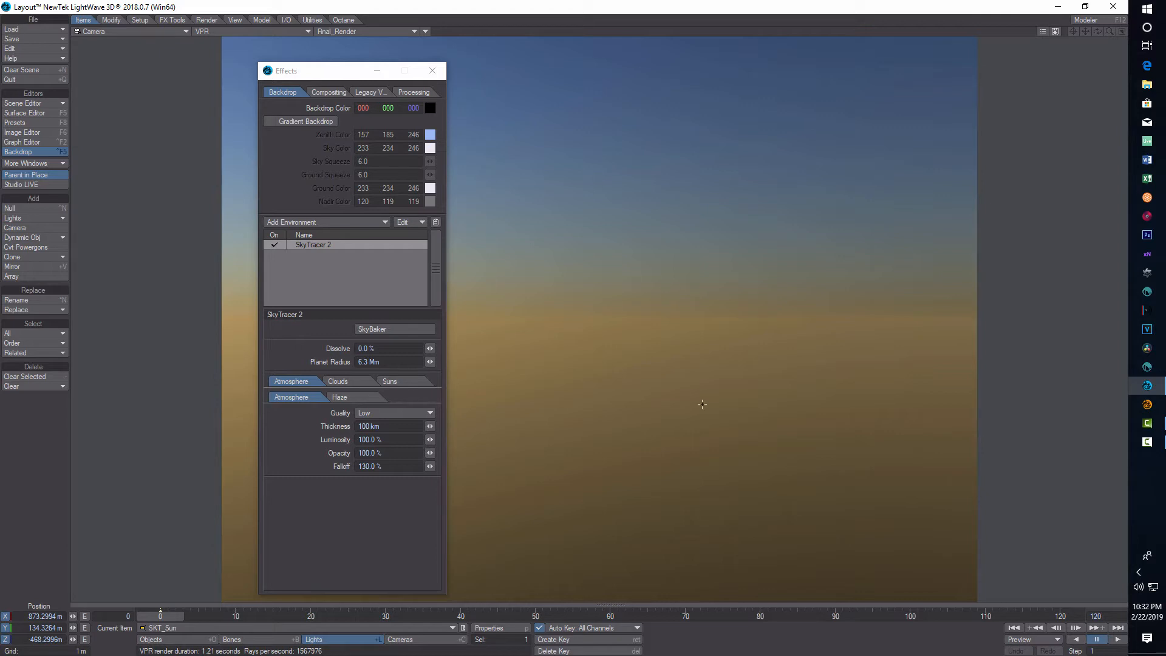
mouse_move(707, 164)
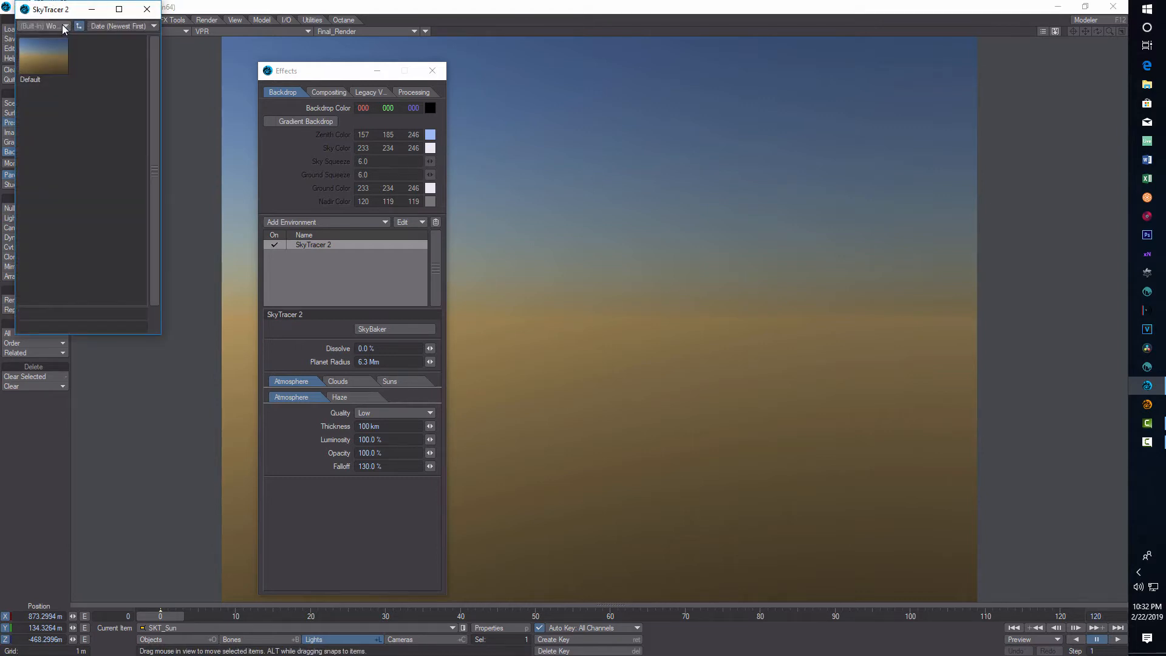
Browse the built-in Atmospheres presets and load the Mars preset, confirming the load
click(34, 26)
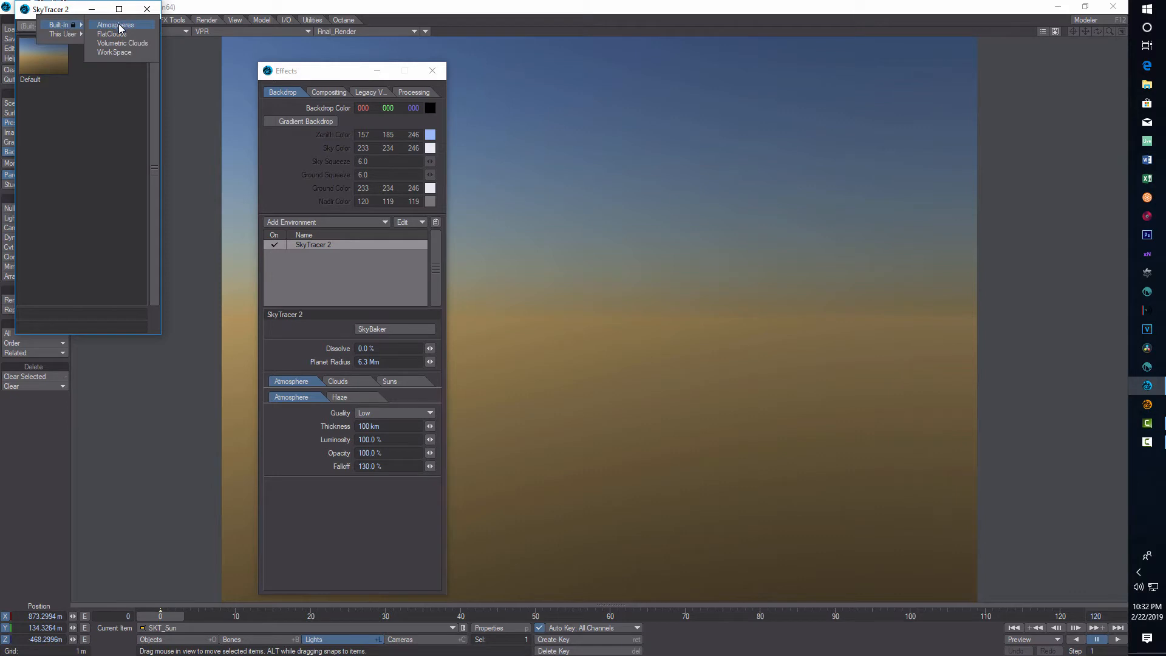
click(114, 24)
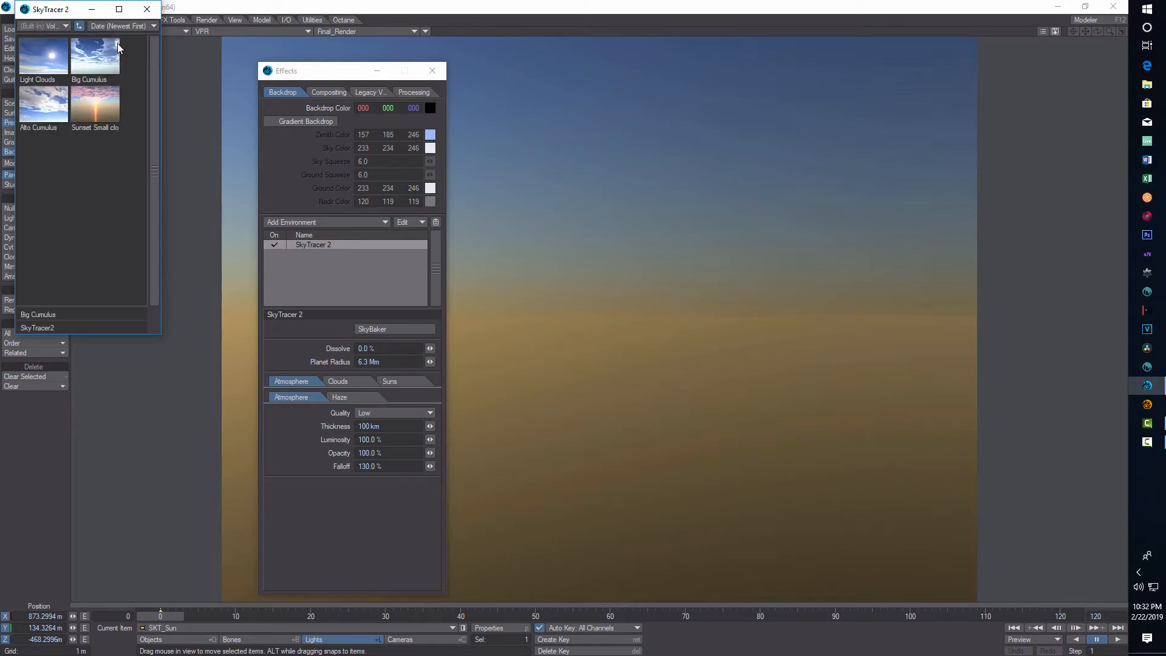
click(42, 26)
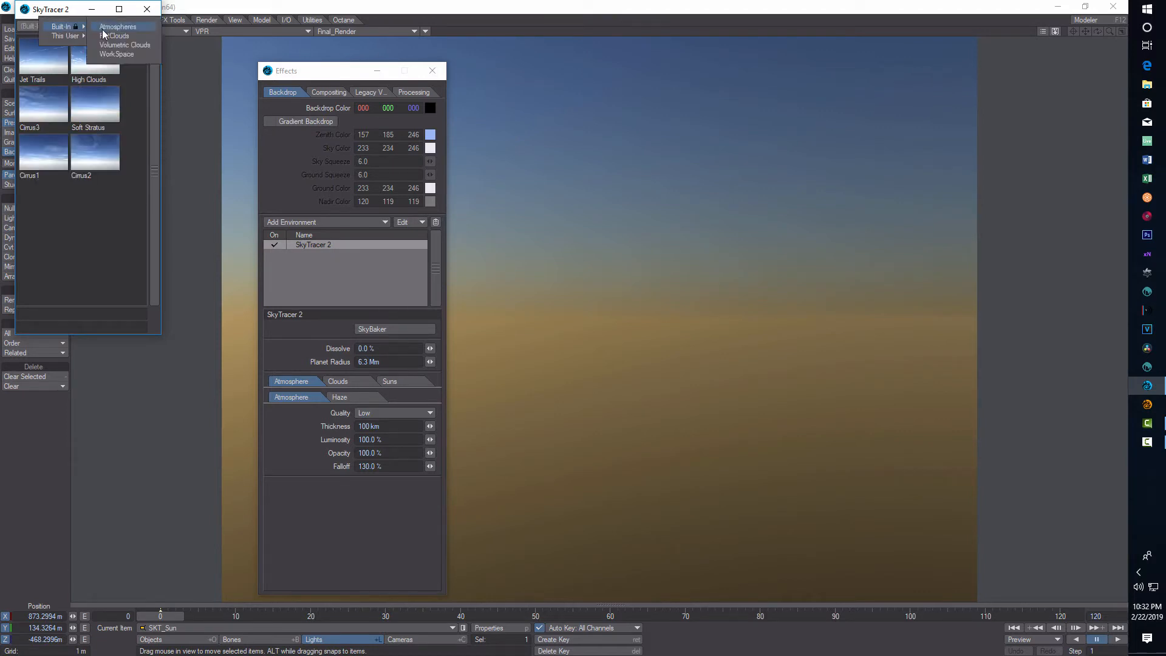
click(117, 25)
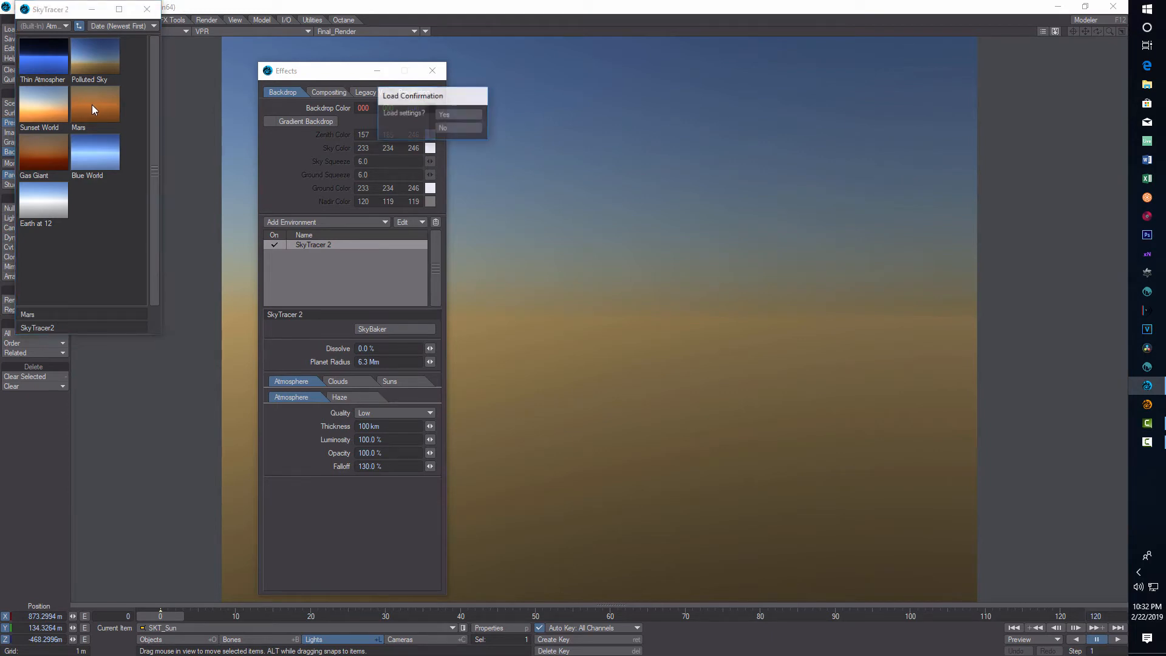
click(445, 114)
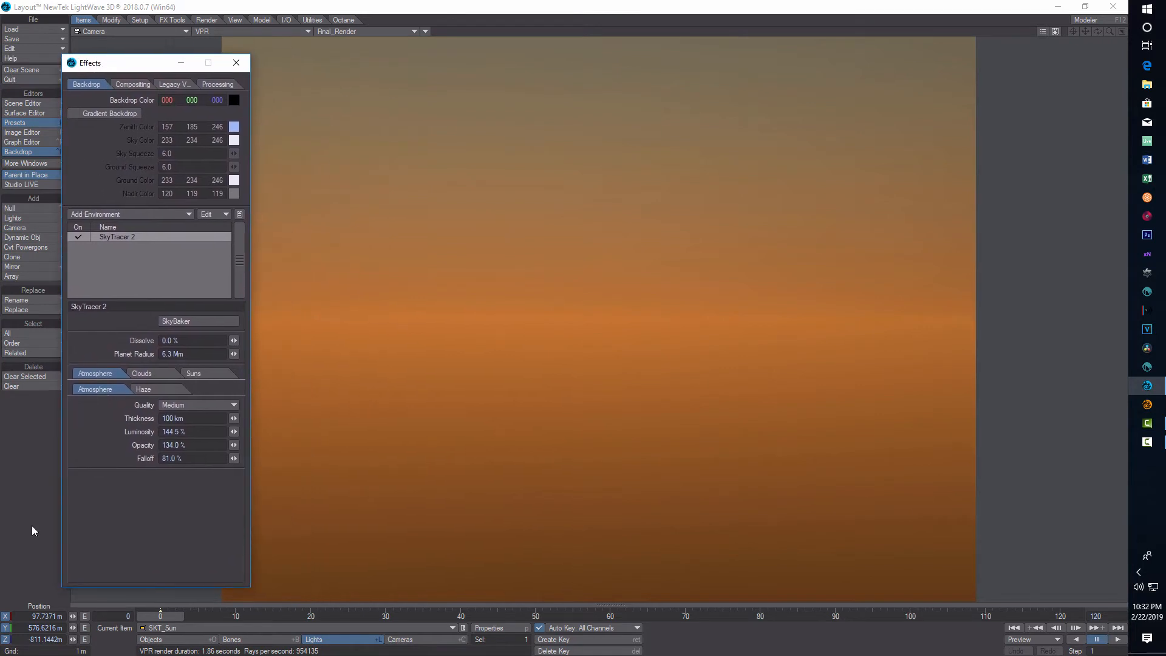
Aim the camera at the sun glow above the horizon and switch SkyTracer 2 to the Suns settings
click(401, 639)
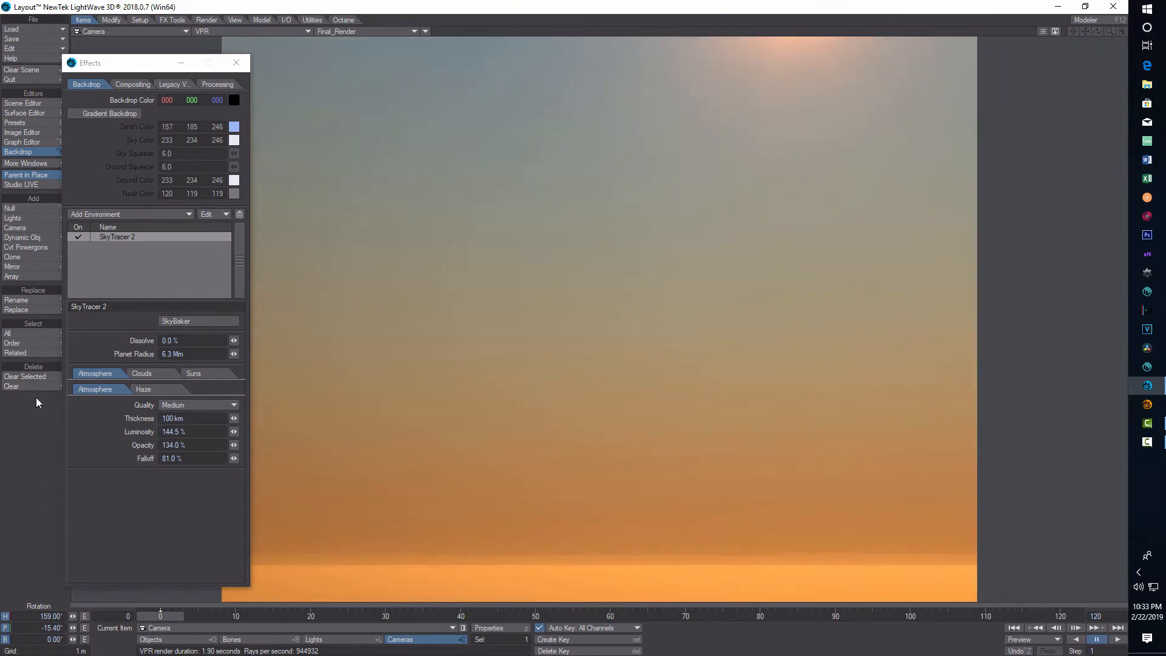
click(141, 373)
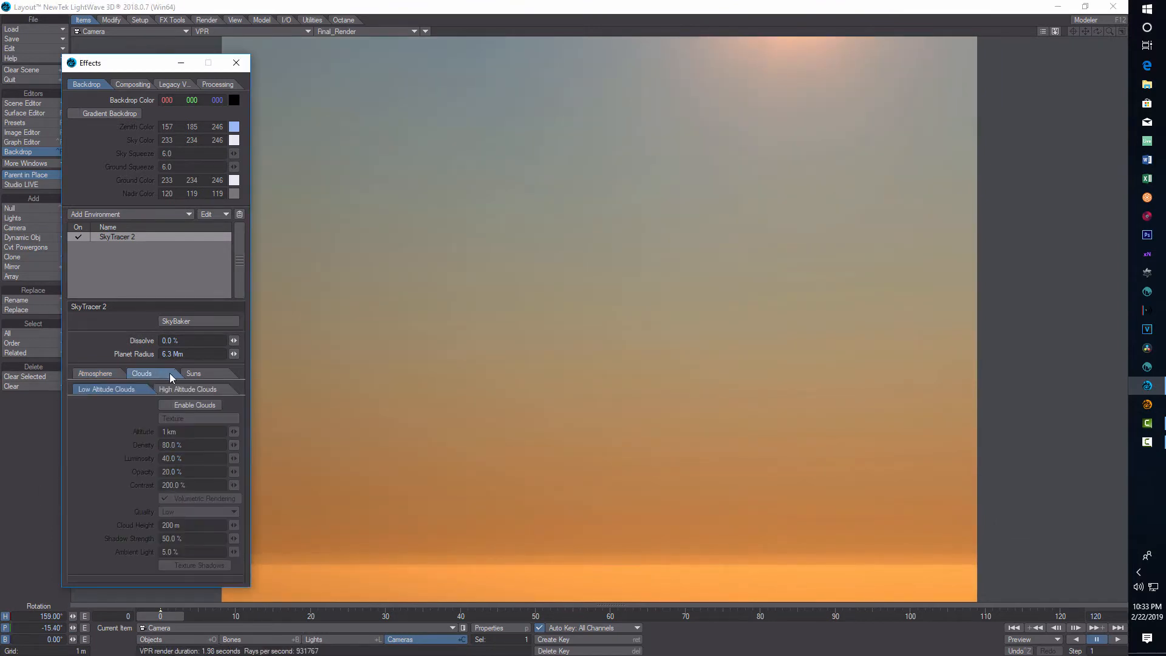
click(95, 373)
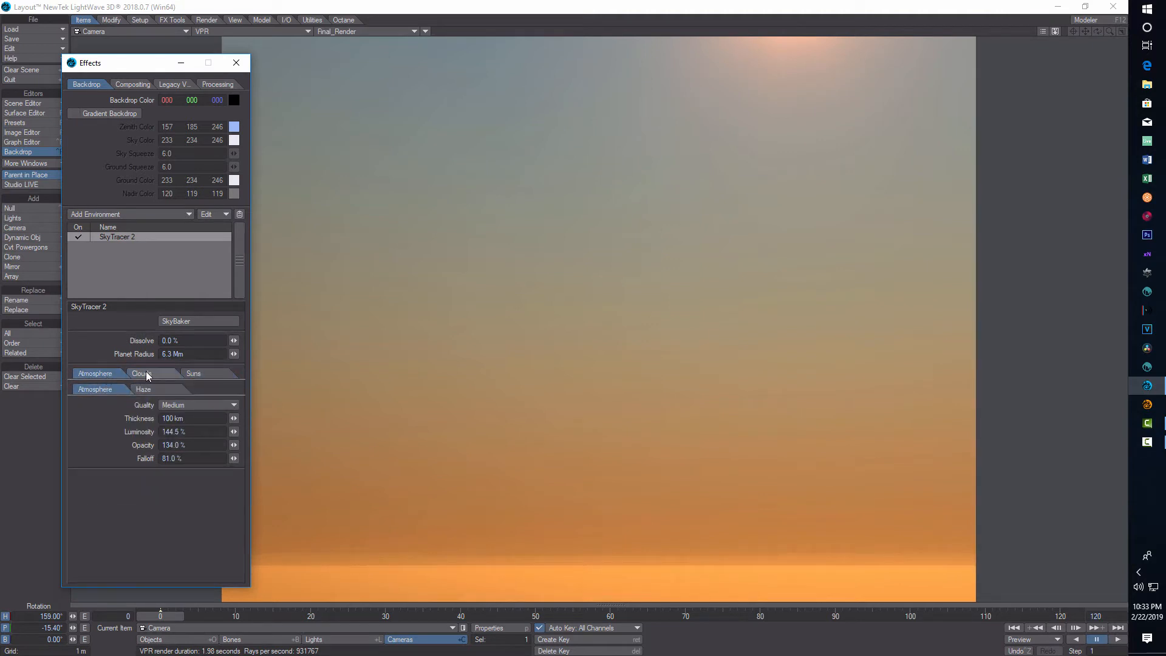
click(193, 373)
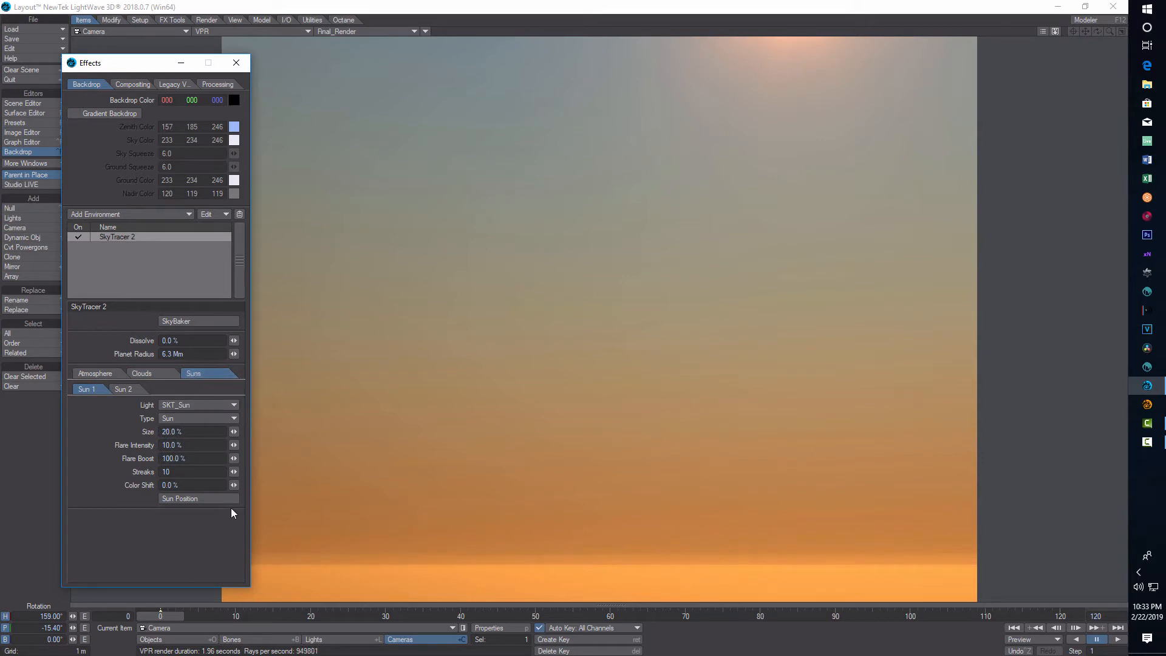
Place the sun with the SunSpot Geneva preset, latitude nudged up to 56.2°, and return to Atmosphere
click(179, 498)
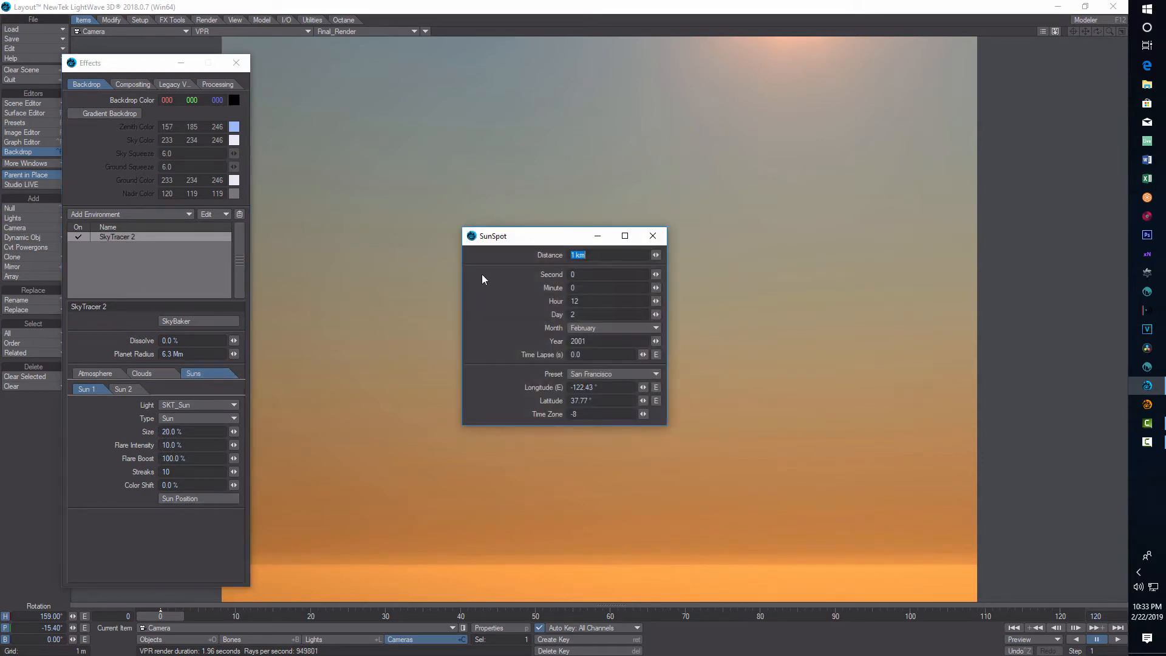
drag(521, 235, 343, 224)
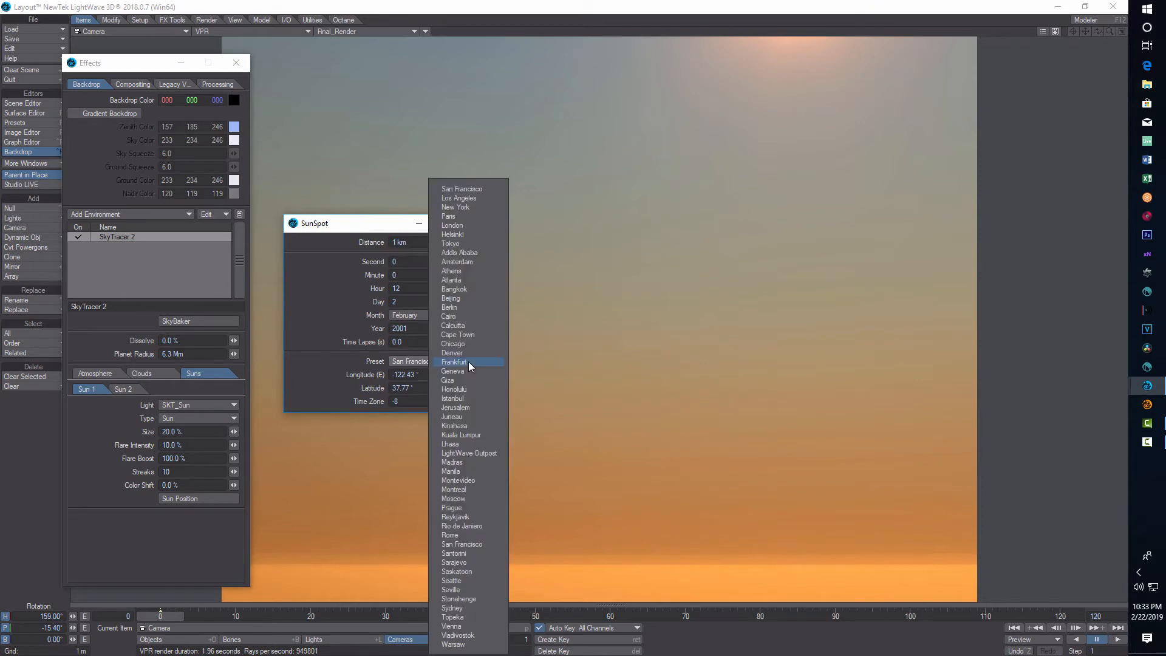
click(452, 370)
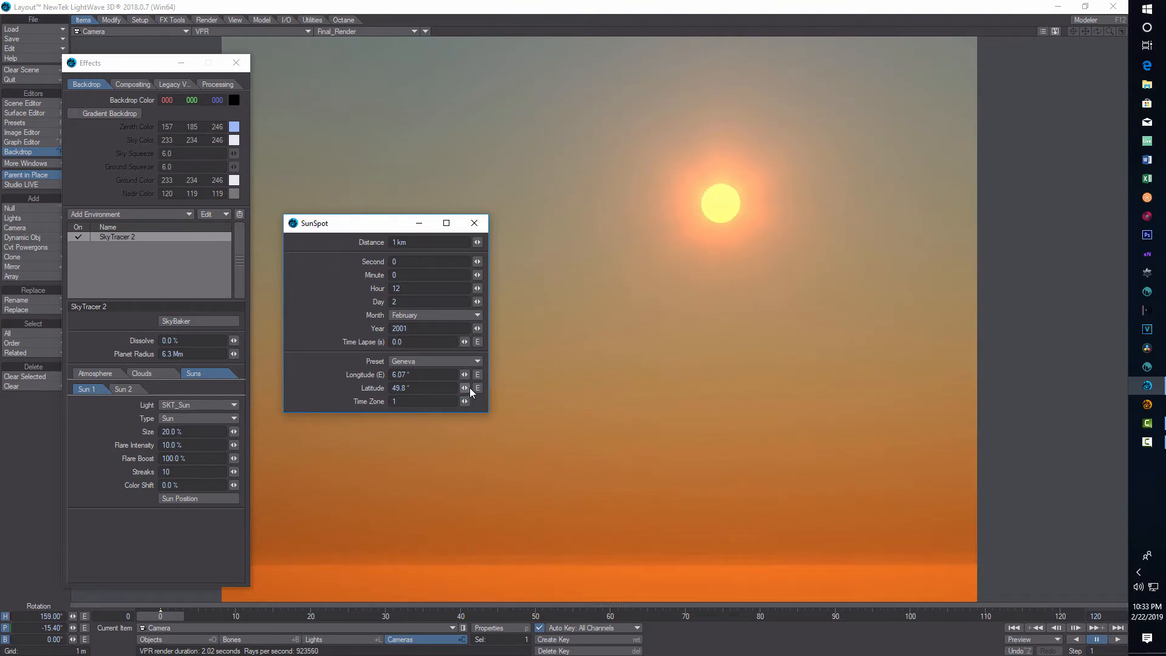
click(466, 388)
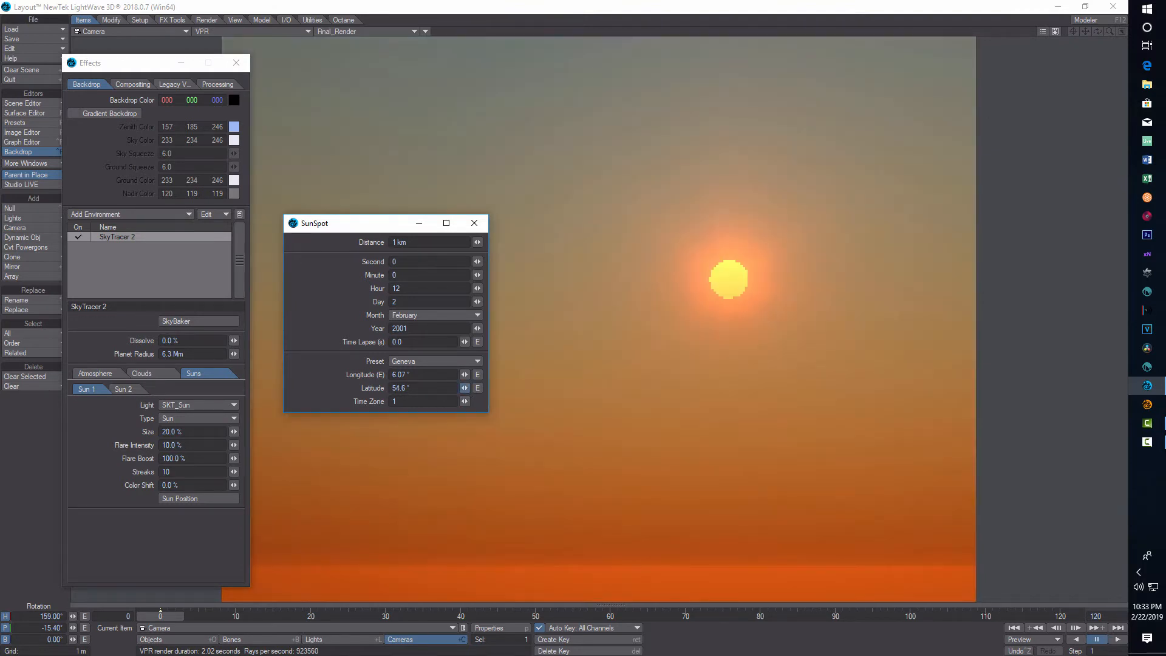
click(464, 388)
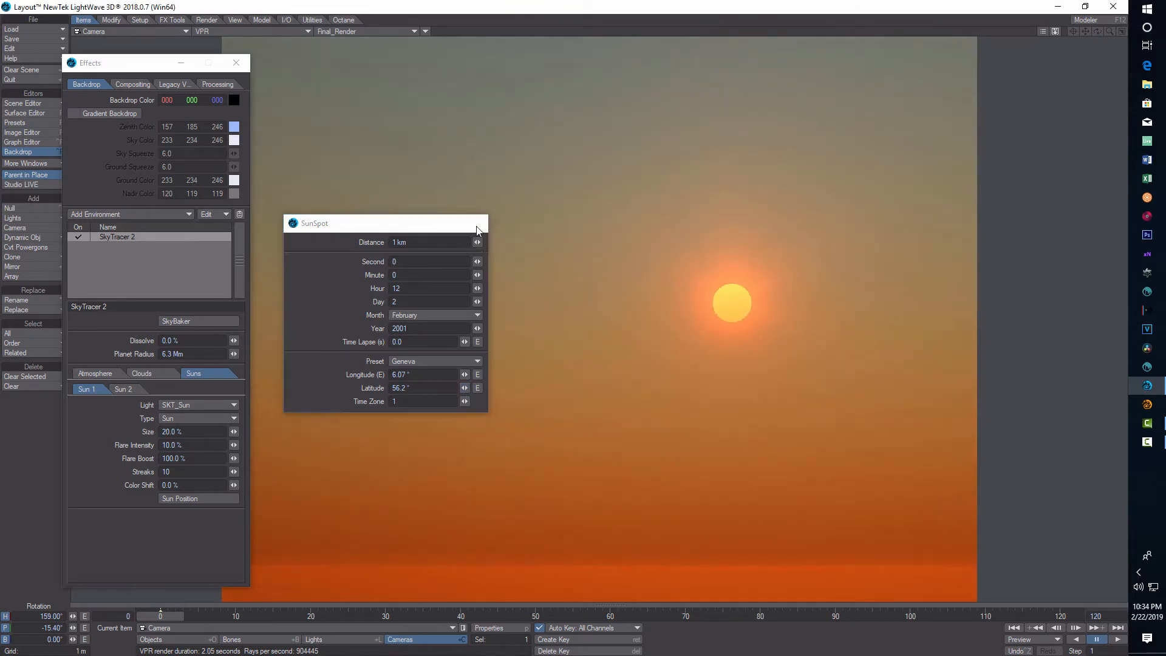
click(94, 373)
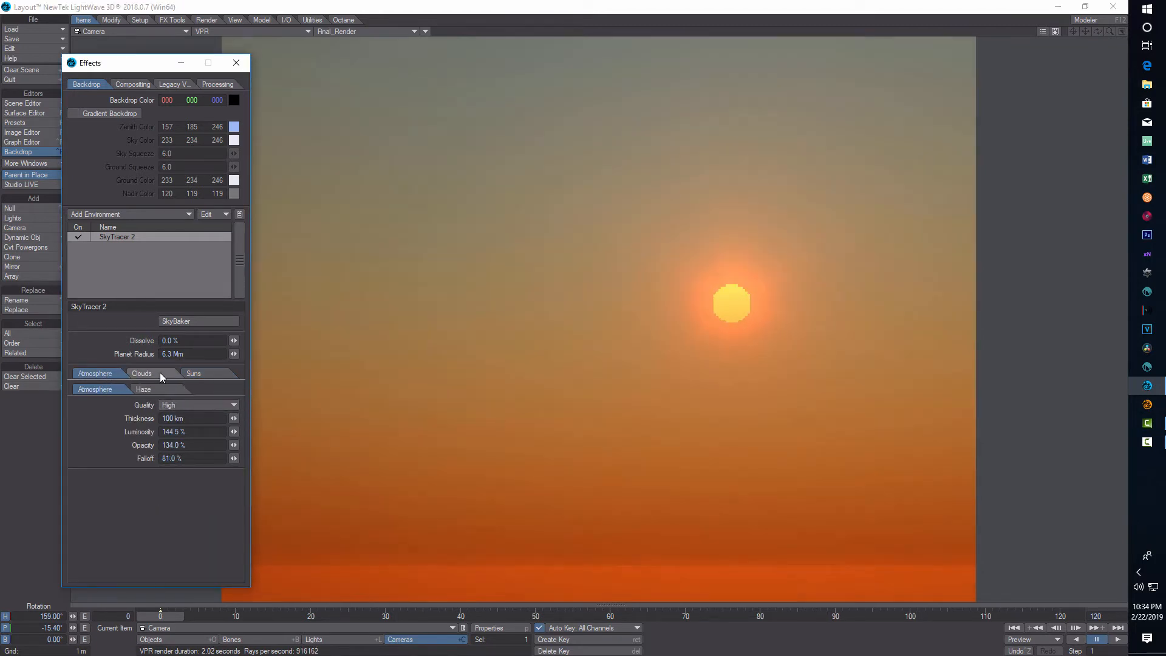
Enable the High Altitude Clouds layer in the SkyTracer cloud settings
click(193, 373)
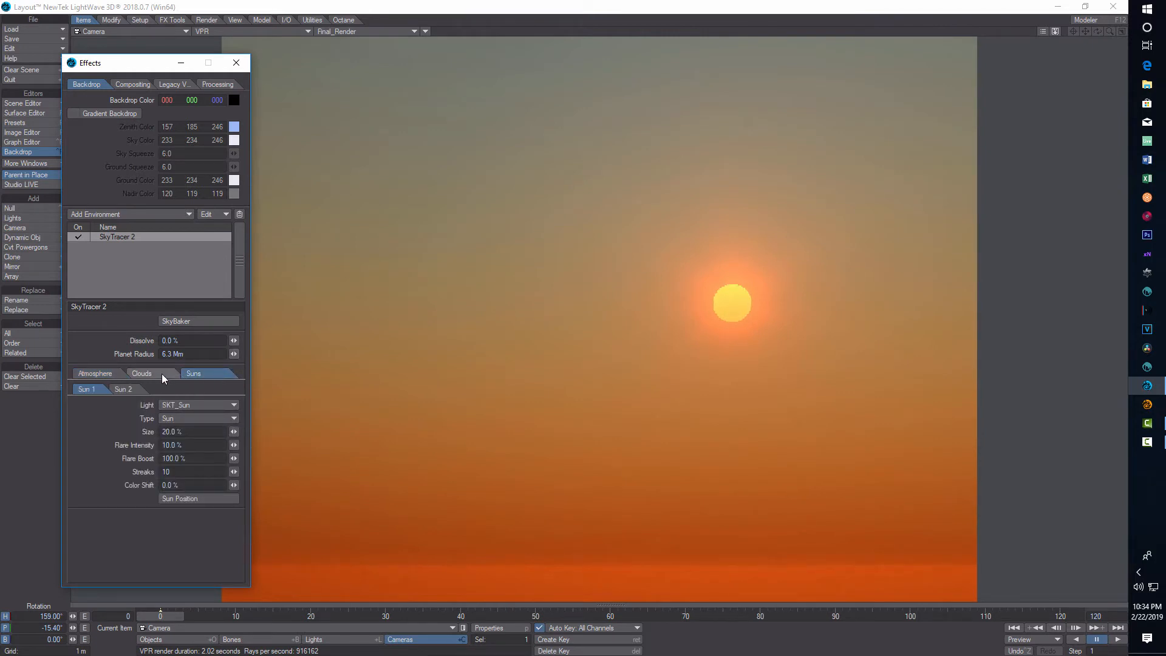
click(141, 373)
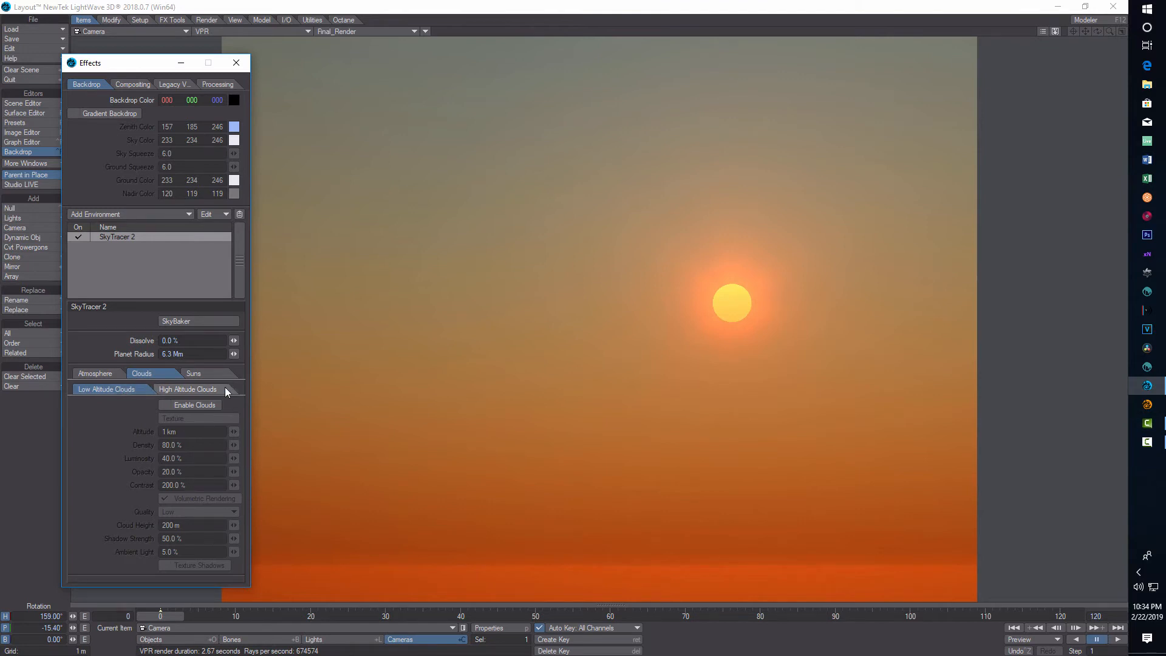
click(187, 389)
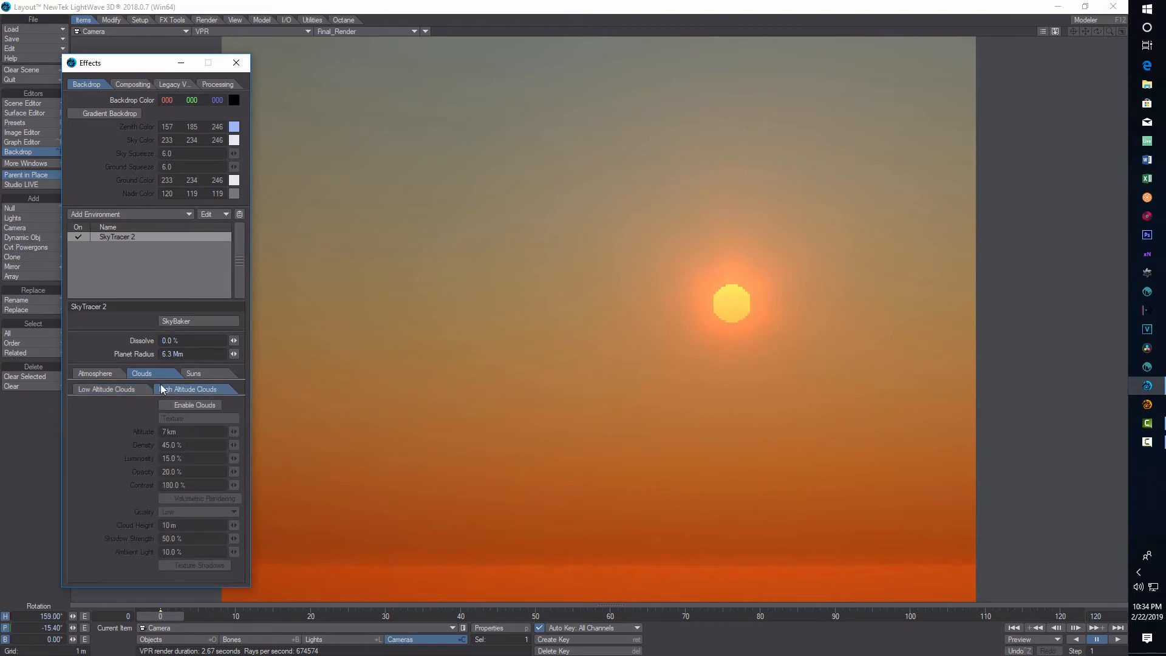
click(187, 388)
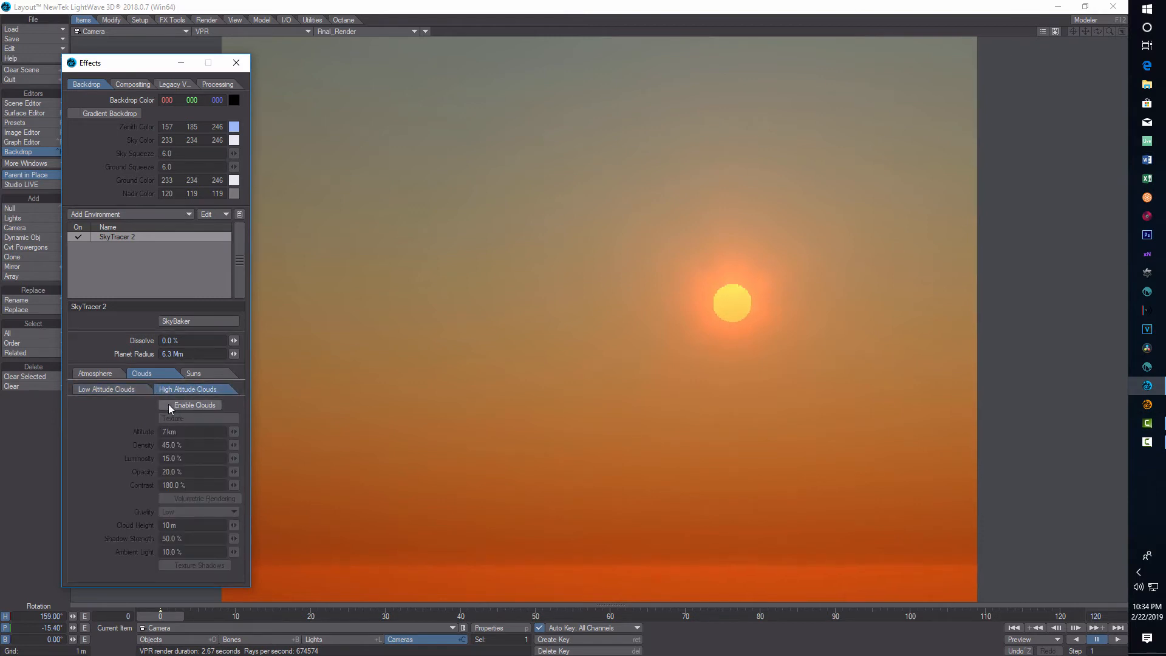
Set the high clouds to 9 km altitude, 13.5% opacity and 15% density
click(164, 405)
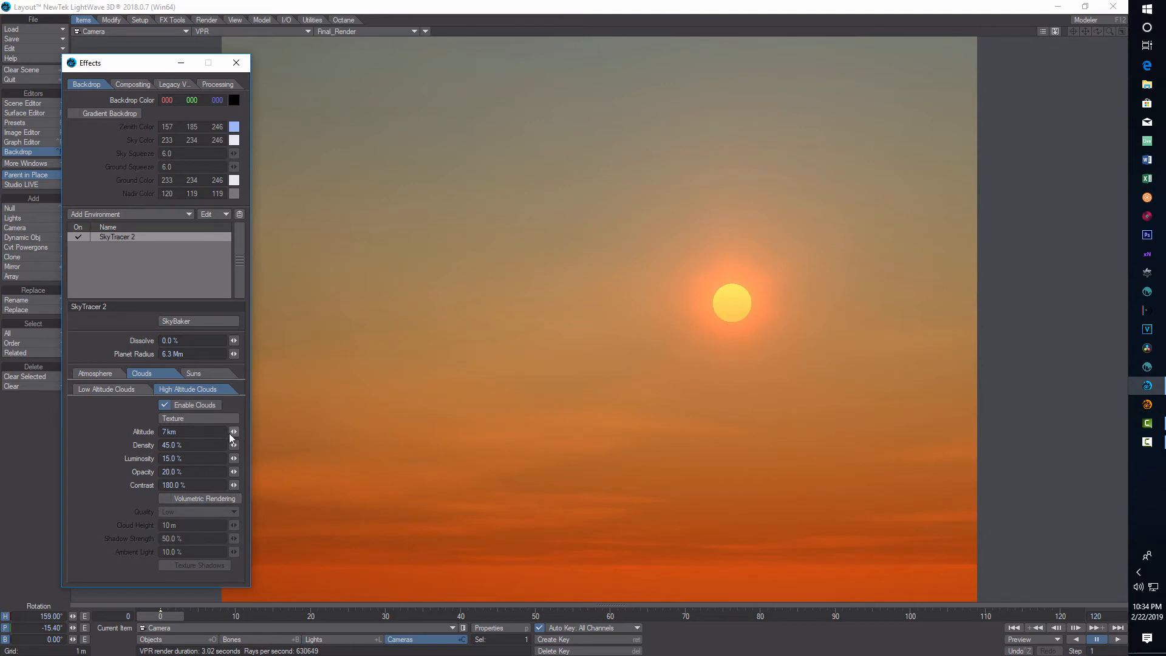
click(233, 431)
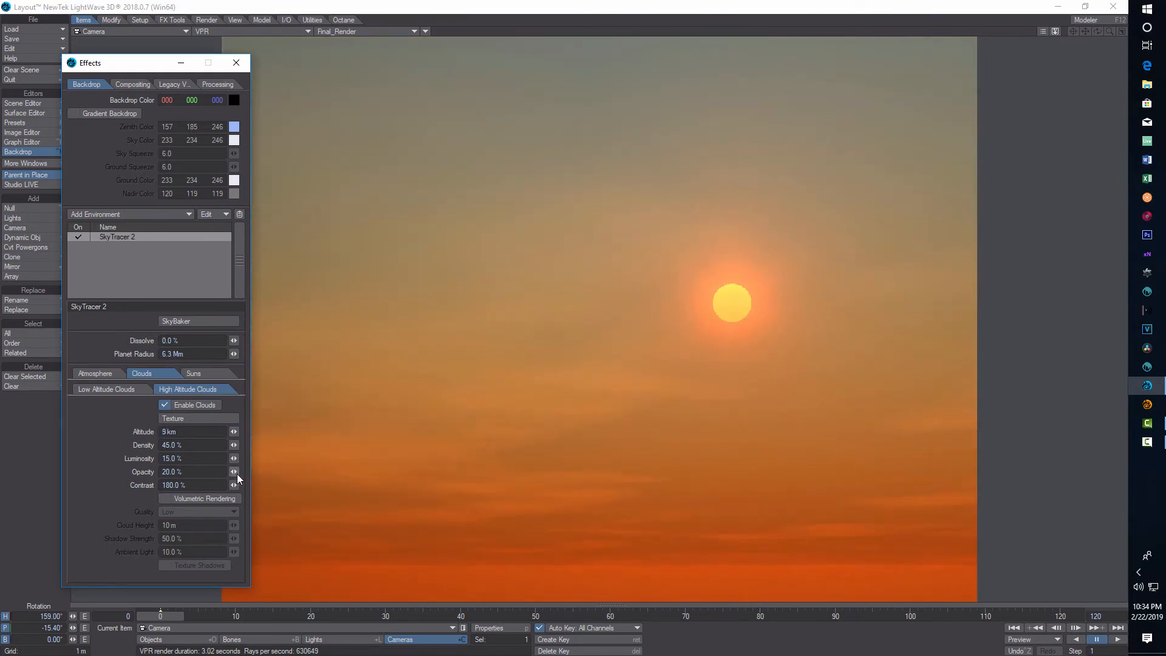
click(233, 471)
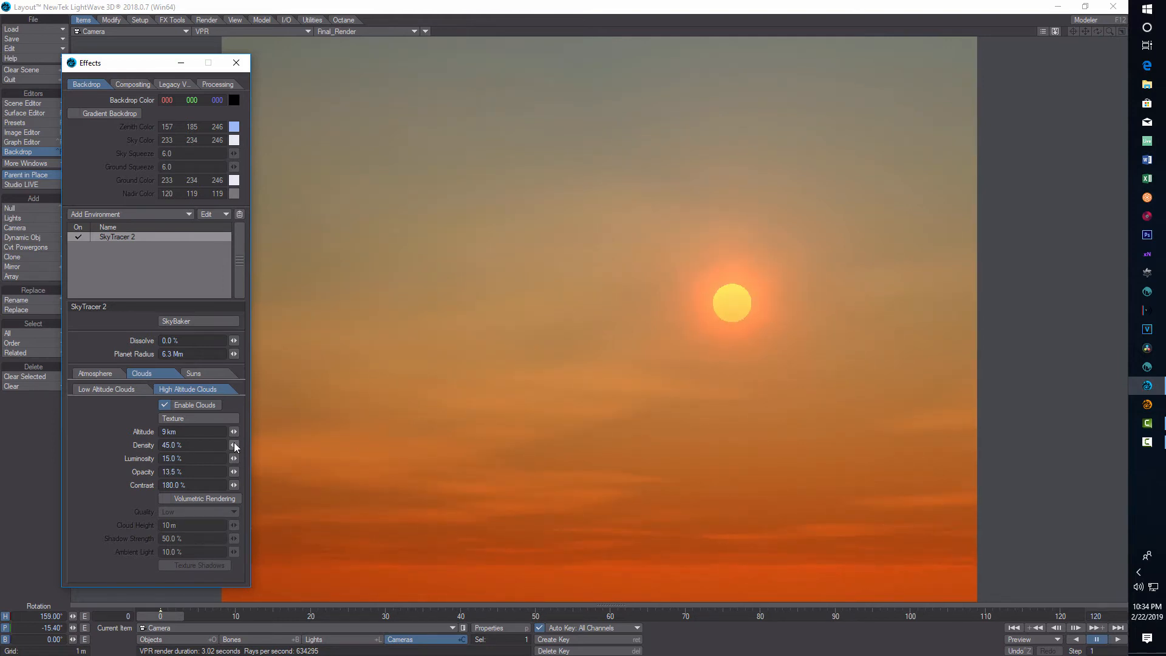
click(235, 445)
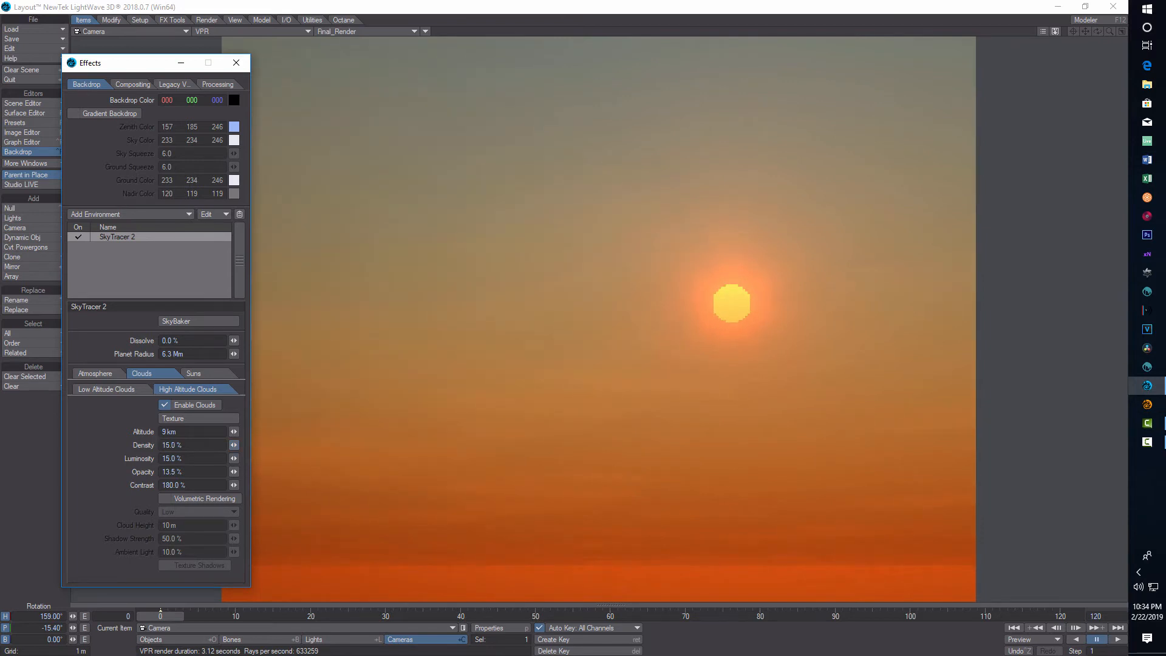
click(197, 418)
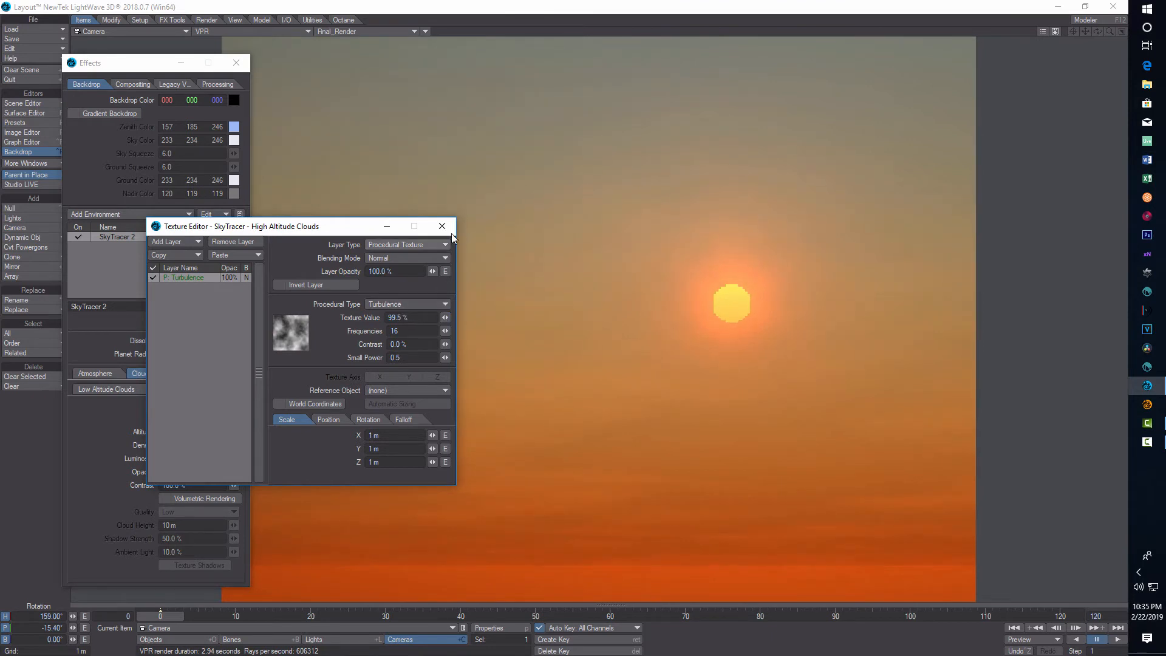
click(442, 226)
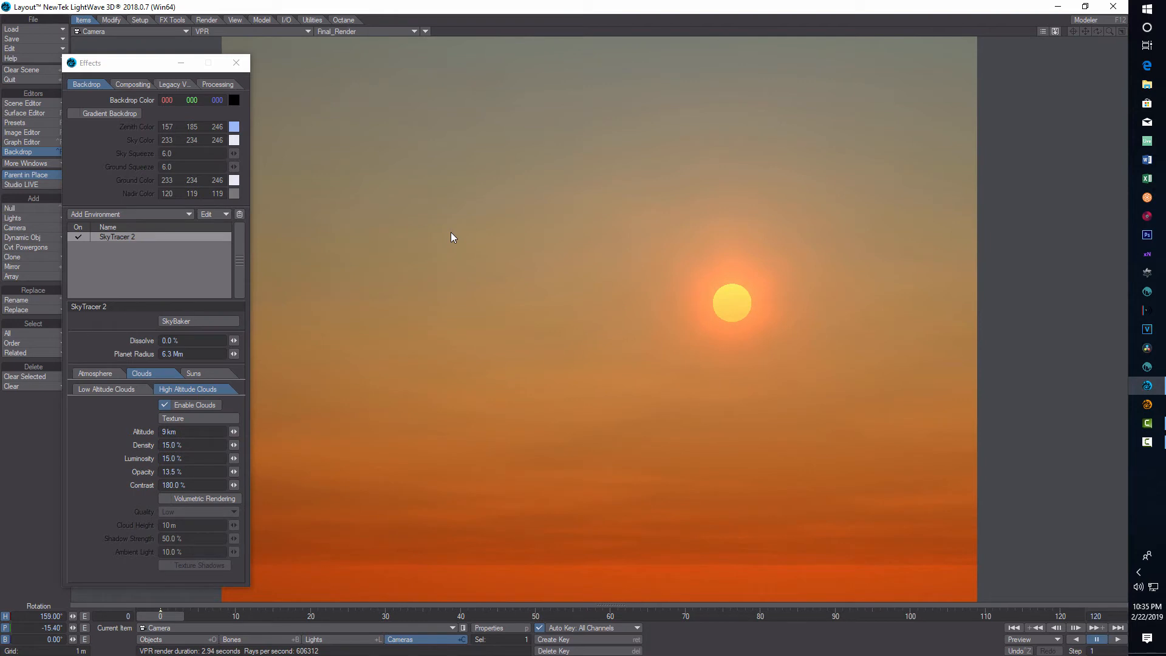
mouse_move(447, 247)
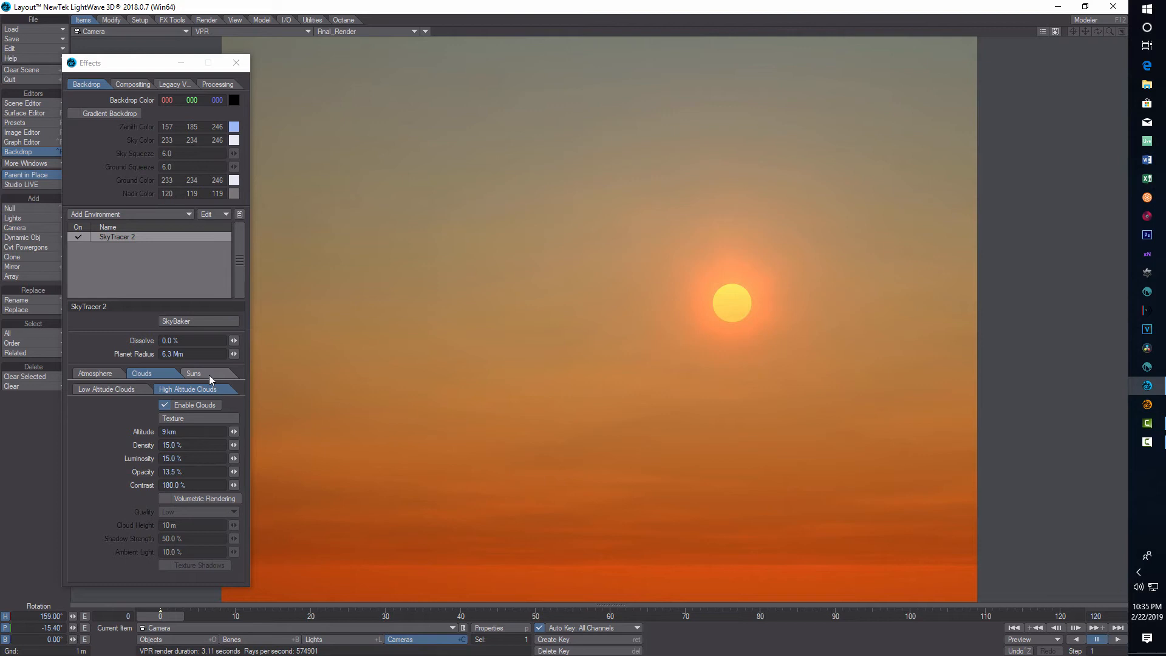
Try volumetric rendering and switch it back off, then raise the clouds' ambient light to 21%
click(164, 498)
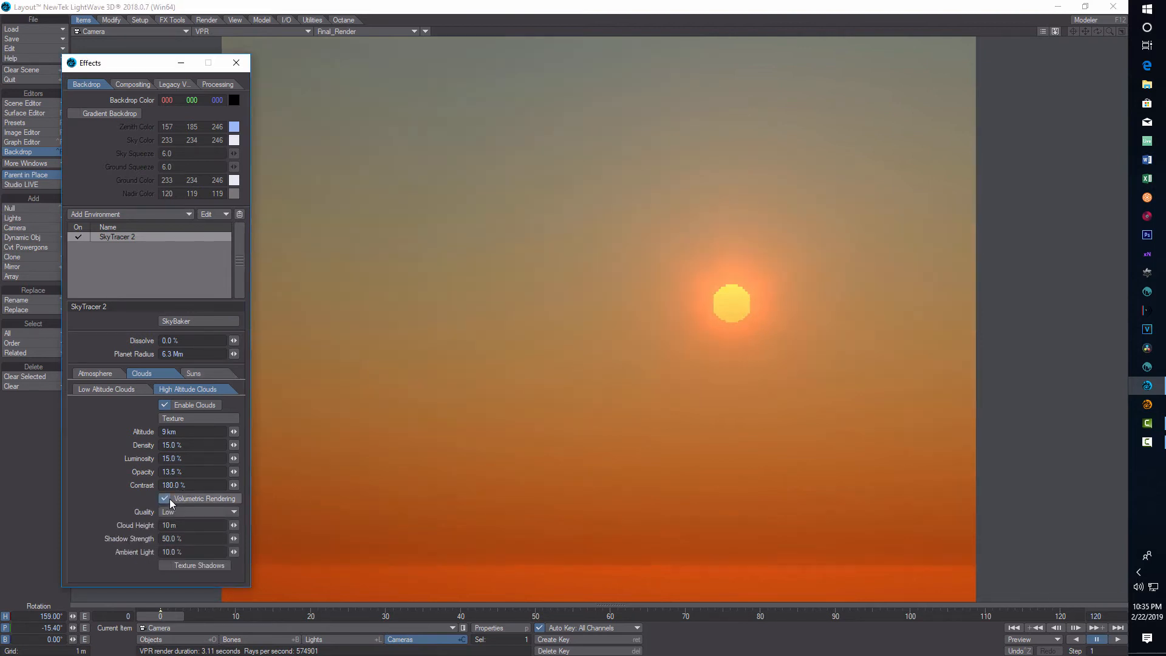
click(165, 498)
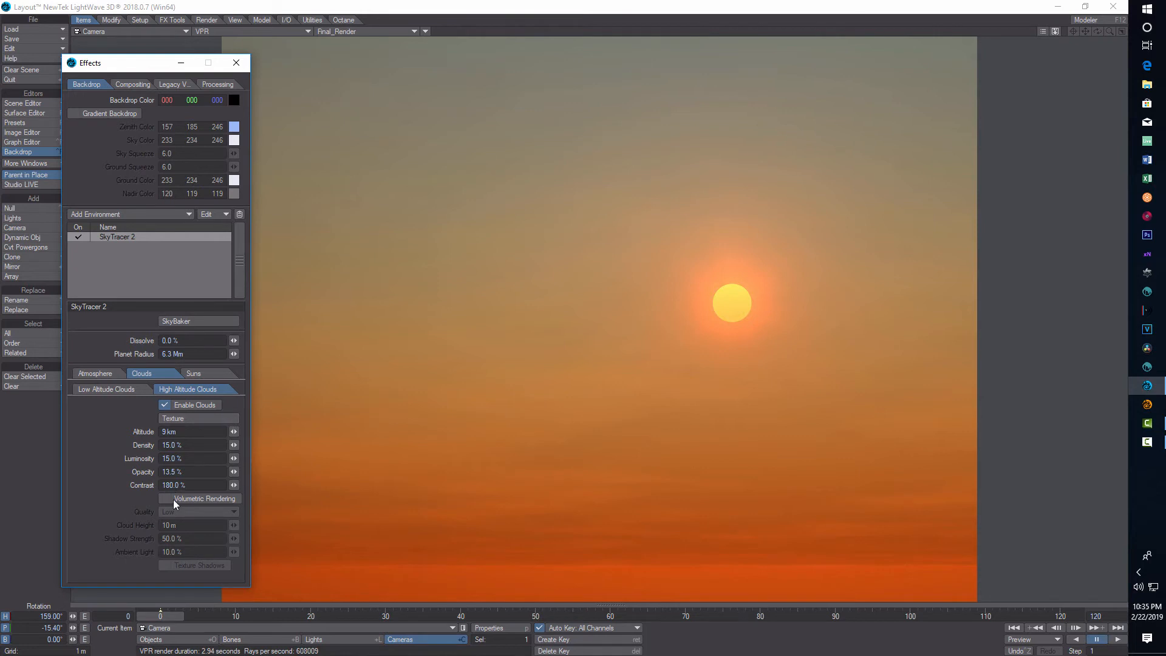
click(164, 498)
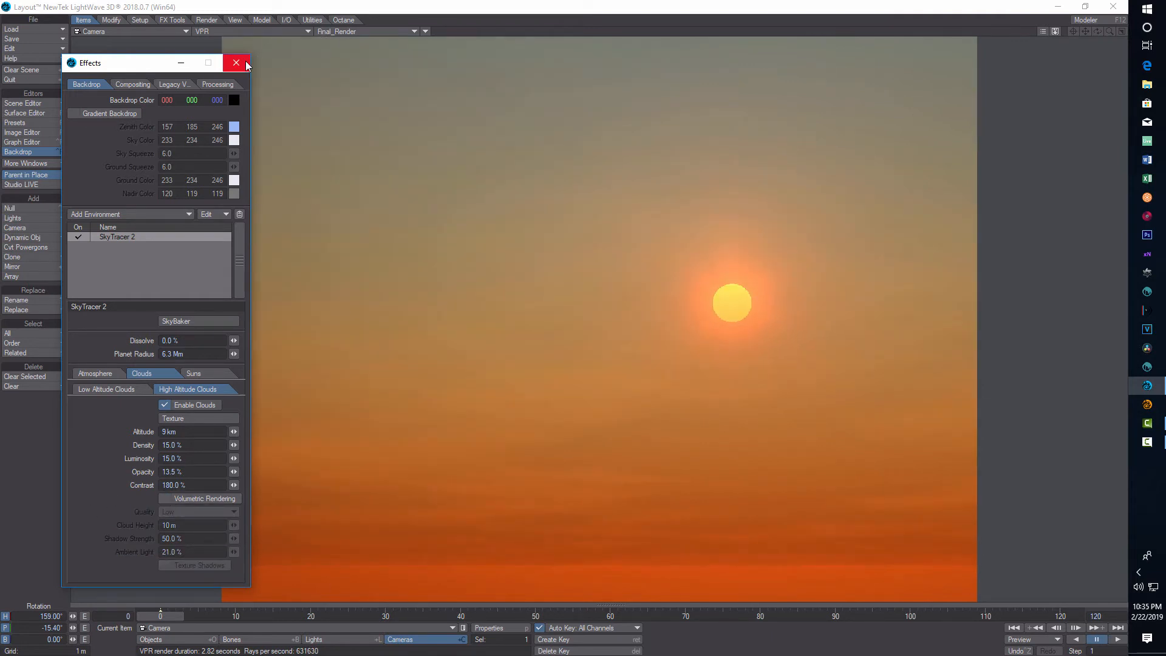
mouse_move(235, 61)
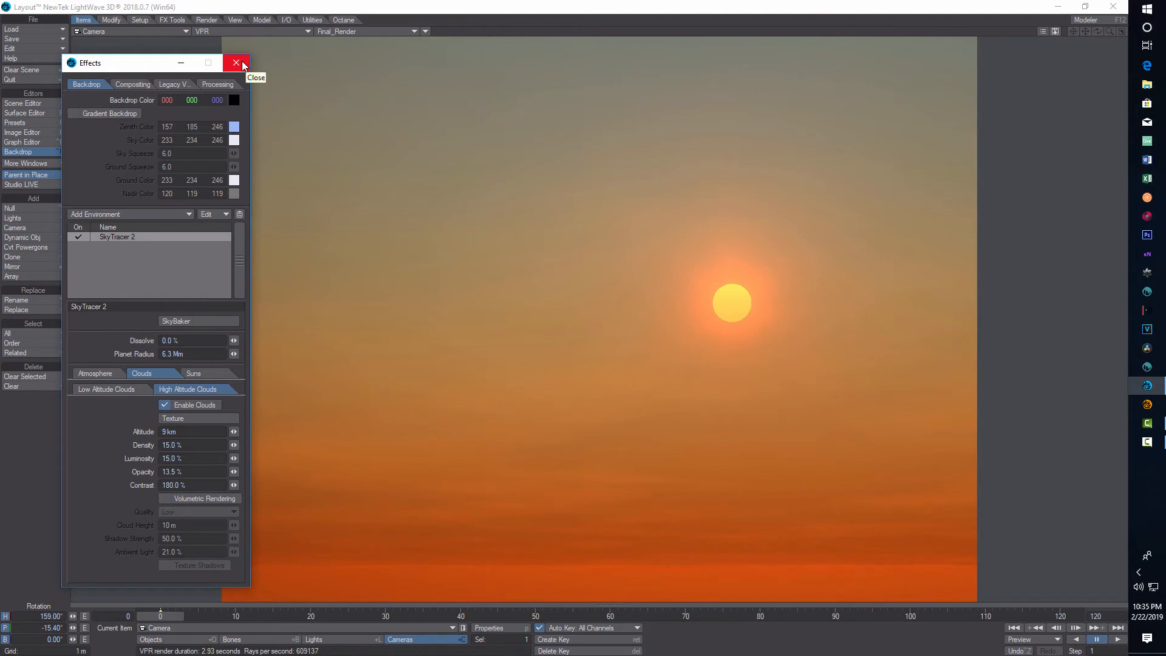
mouse_move(236, 70)
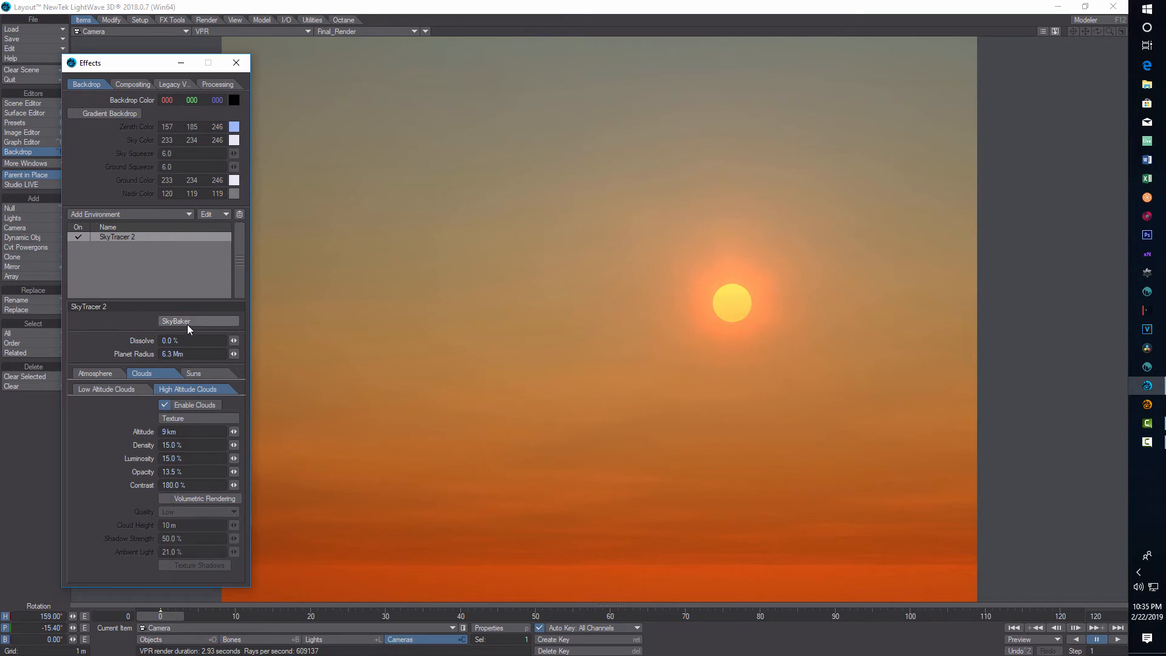
Bake the sky with SkyBaker as a 1024, antialiased, sphere-mapped LW_PNG24 image named mars5
click(197, 321)
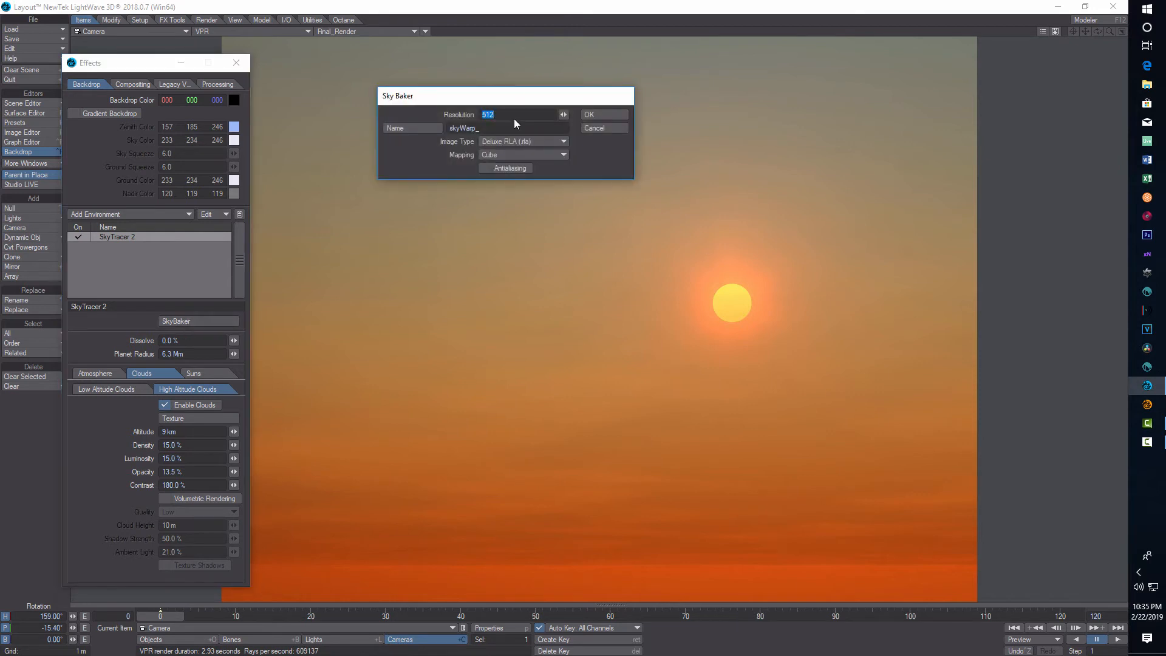
mouse_move(336, 117)
text(1024)
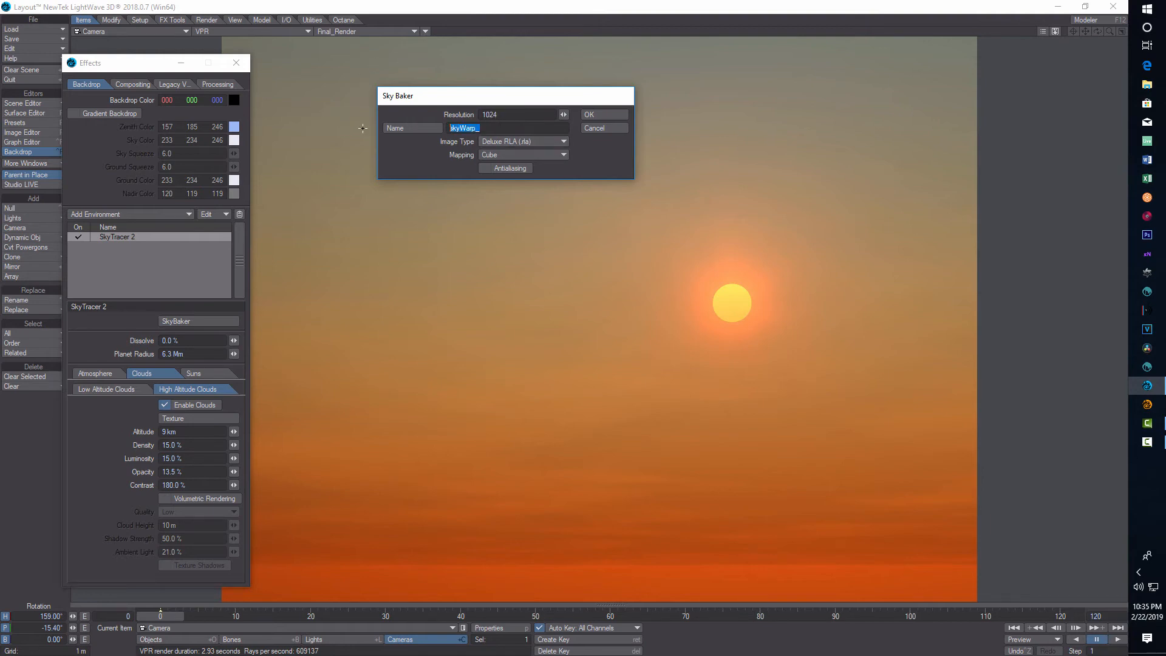
text(man)
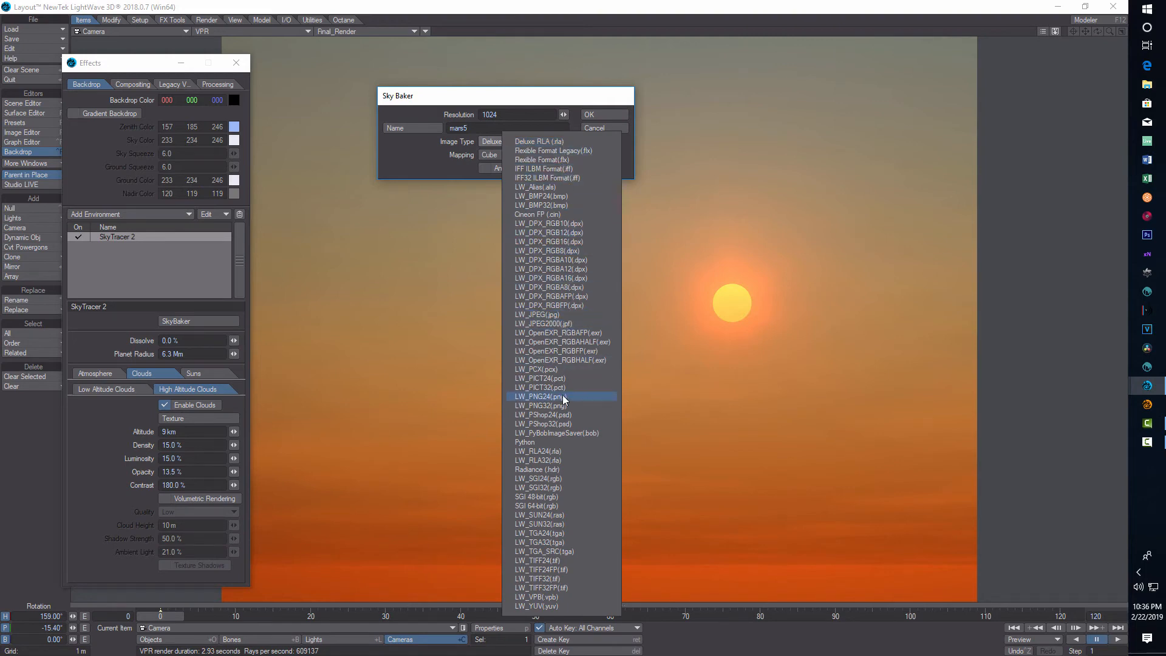
click(539, 396)
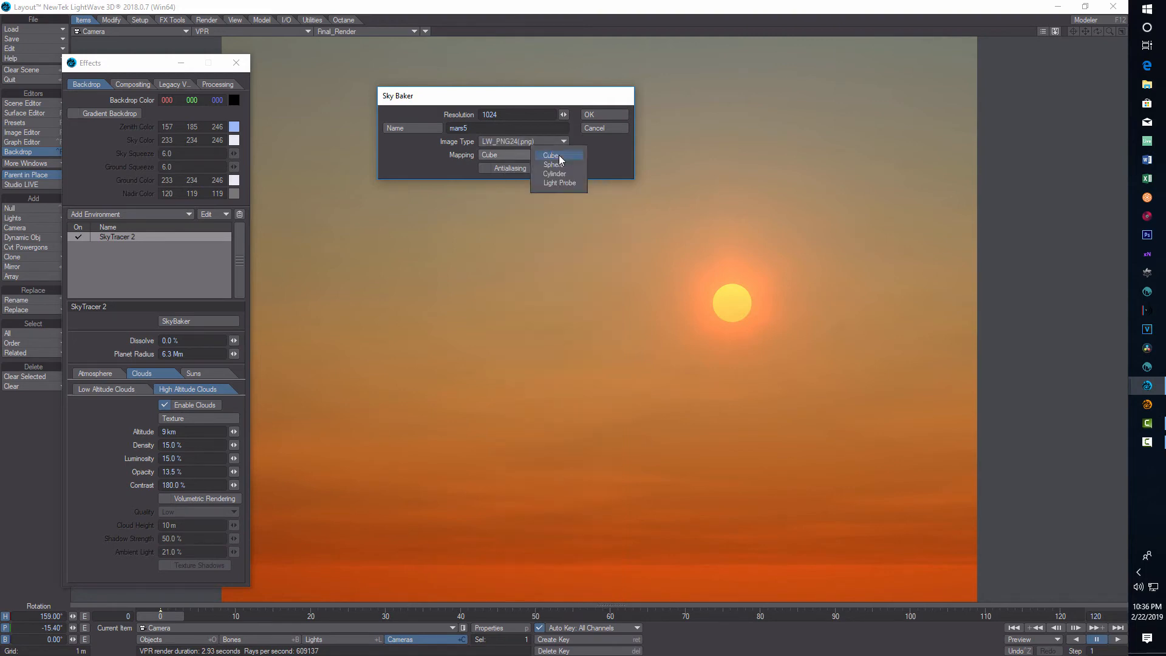
click(554, 164)
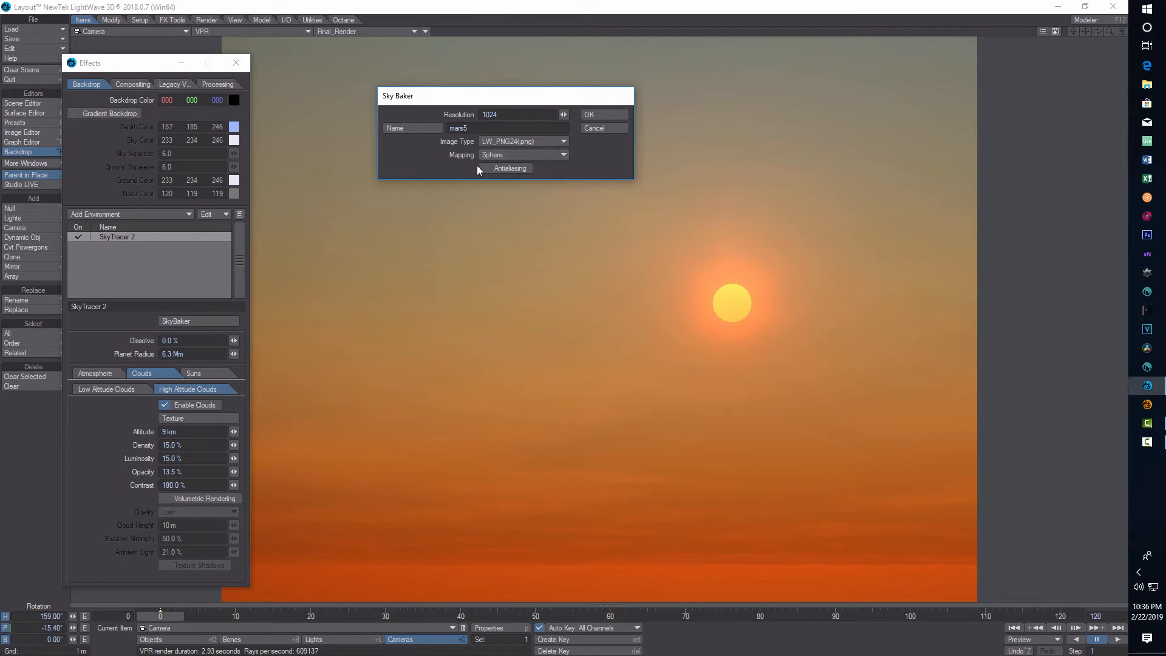
click(485, 168)
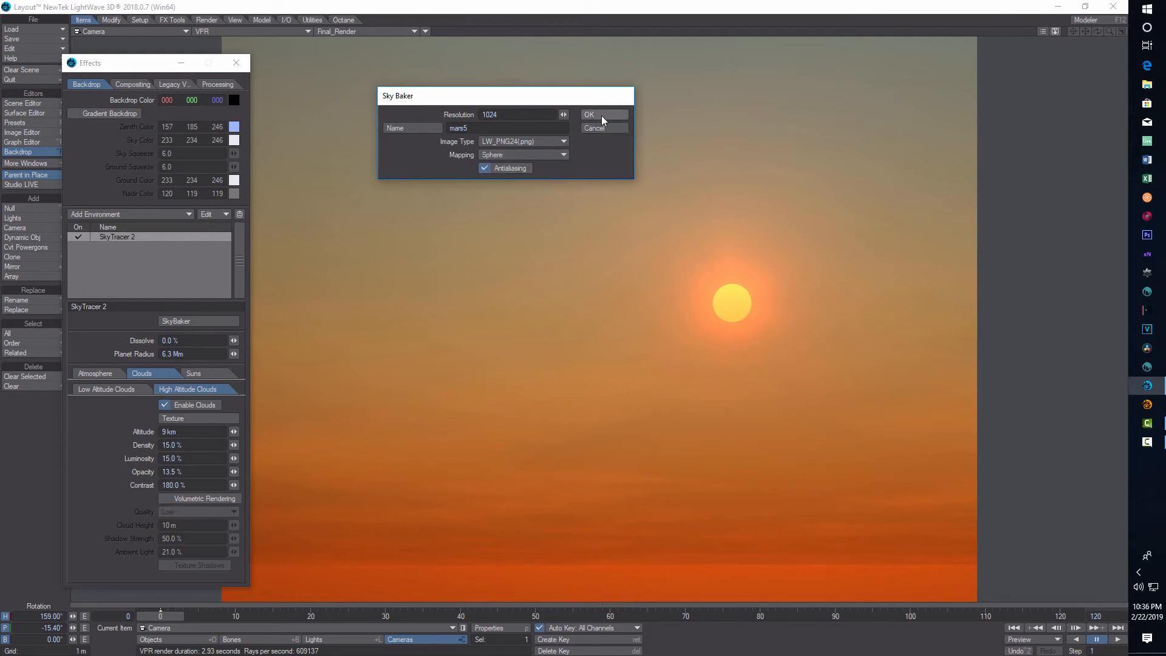
click(590, 114)
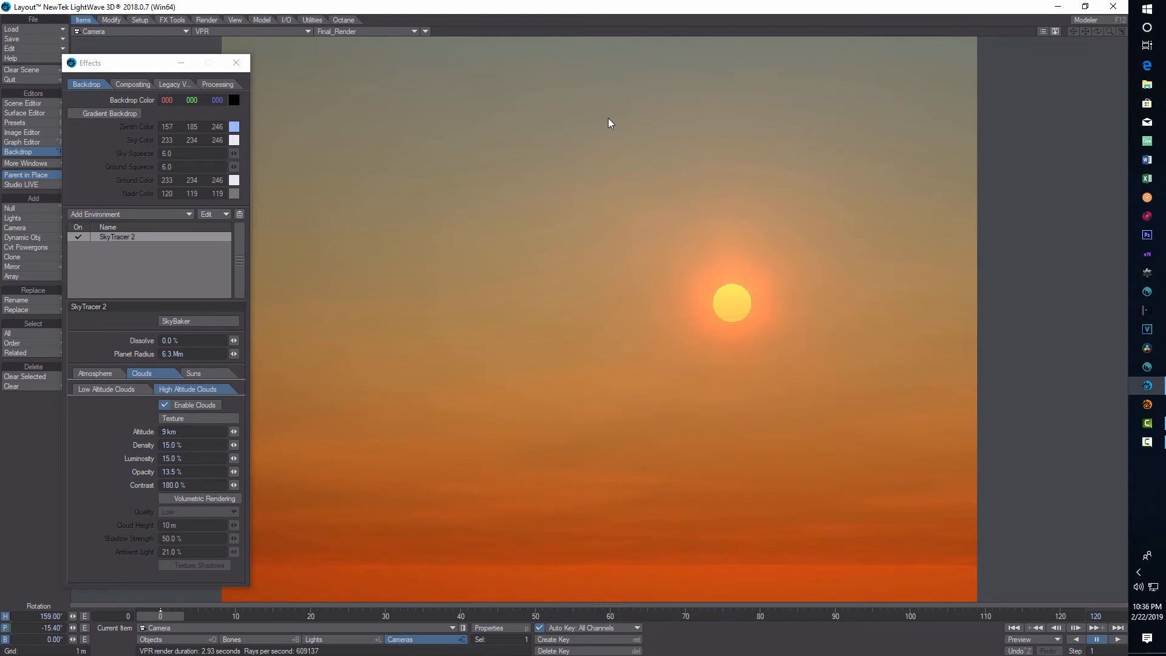
mouse_move(608, 118)
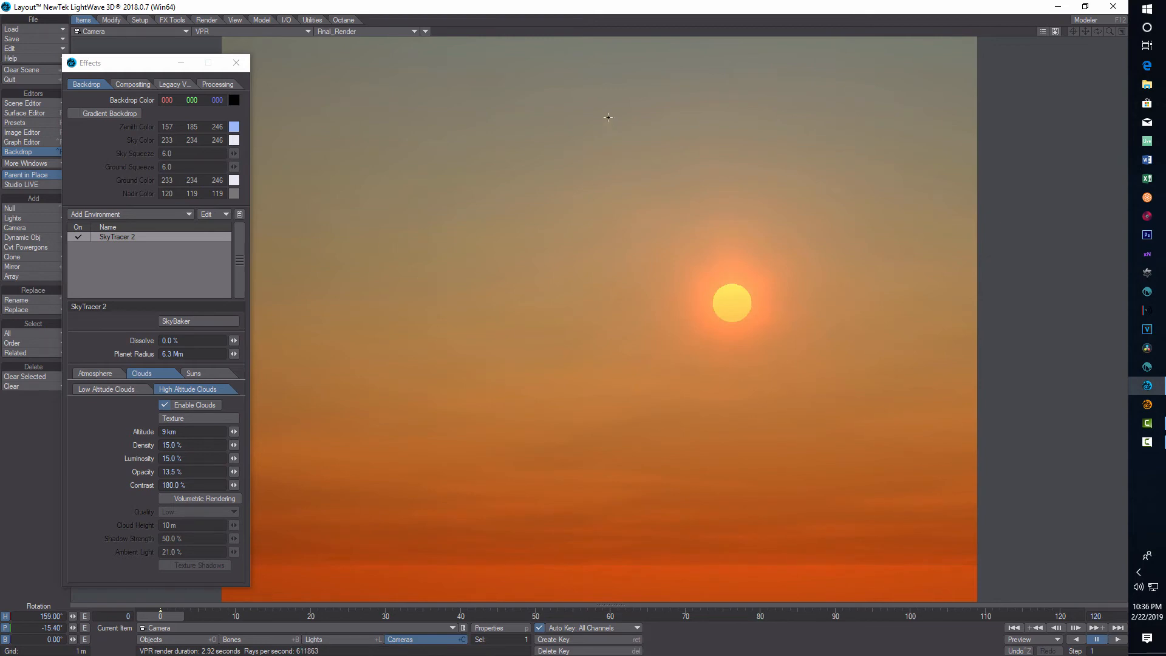
Add a Textured Environment backdrop and bring up its Texture Editor image layer
click(237, 62)
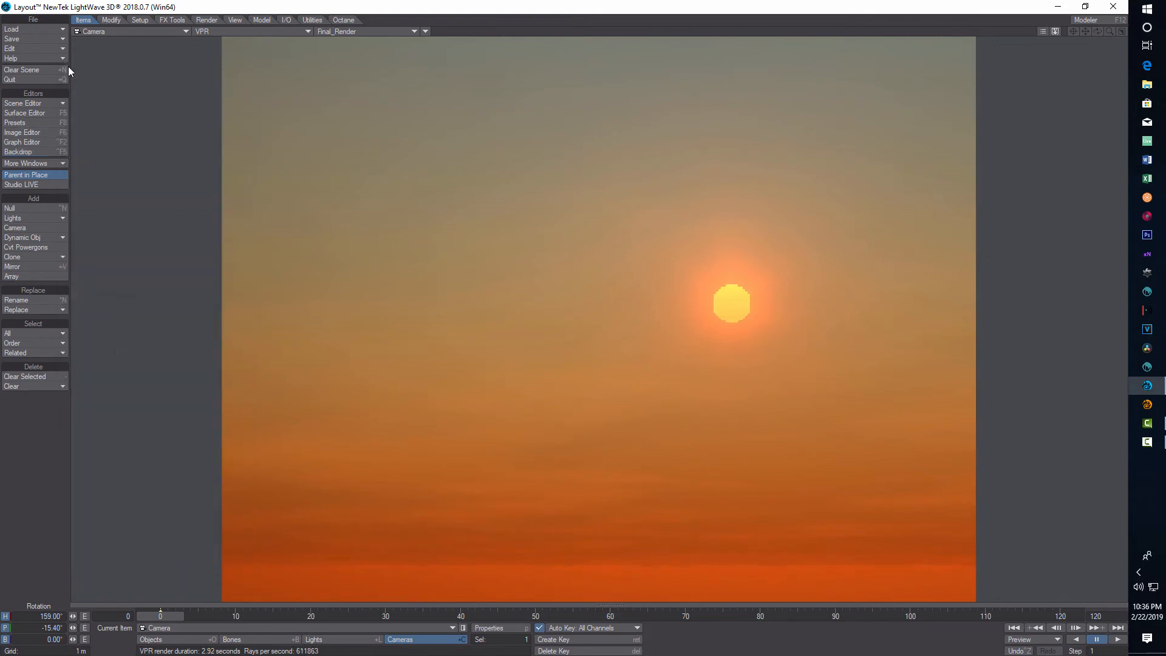
mouse_move(26, 76)
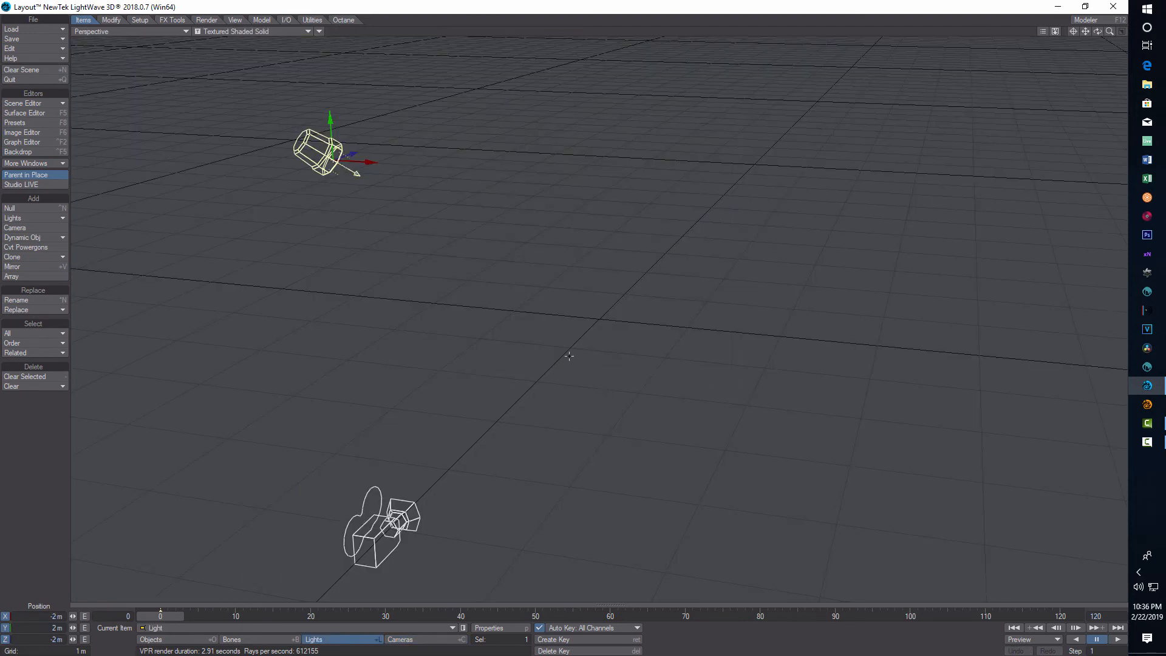
click(18, 152)
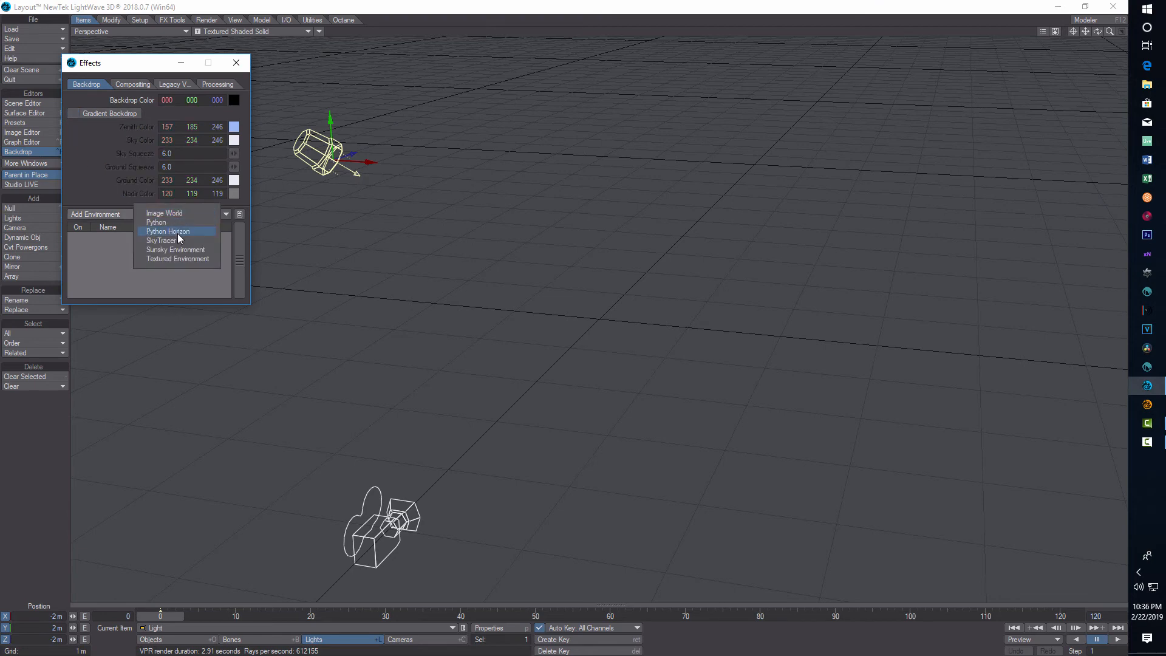
click(177, 258)
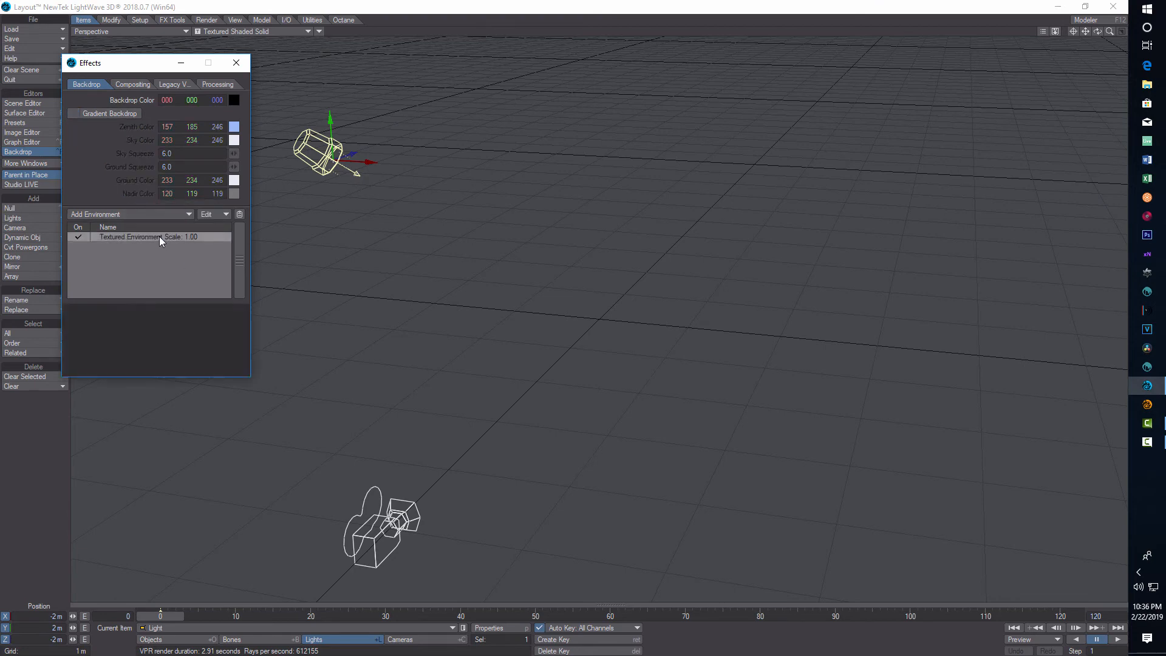
double_click(148, 236)
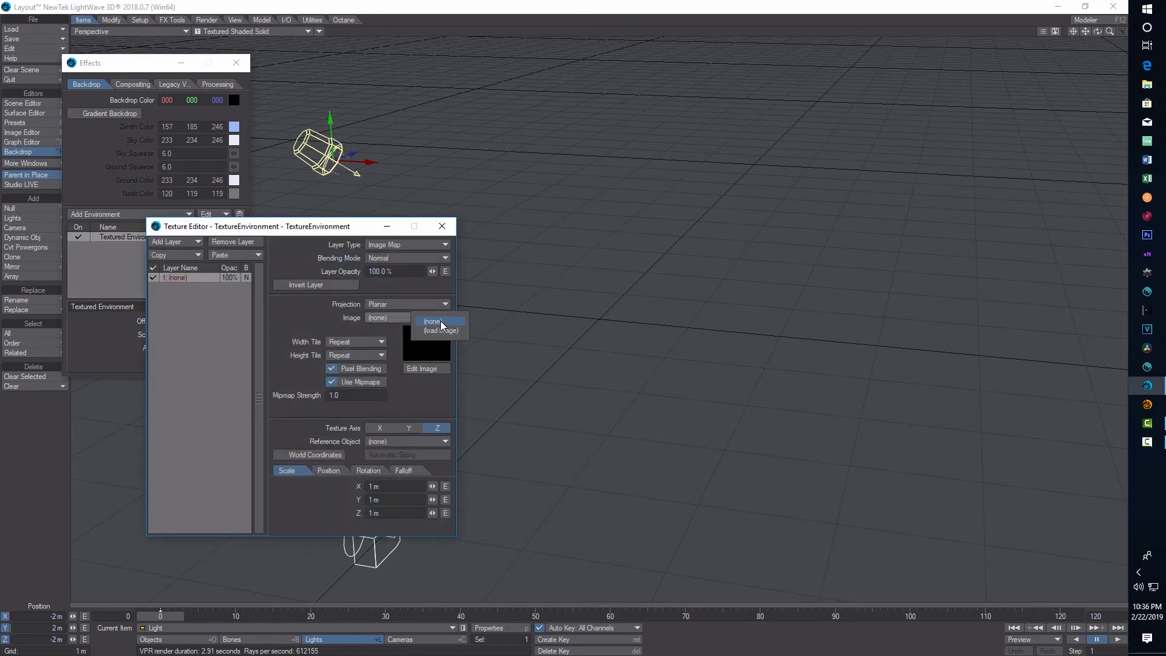
Browse the image loader to the LightWave_Content folder and cancel without loading an image
click(444, 329)
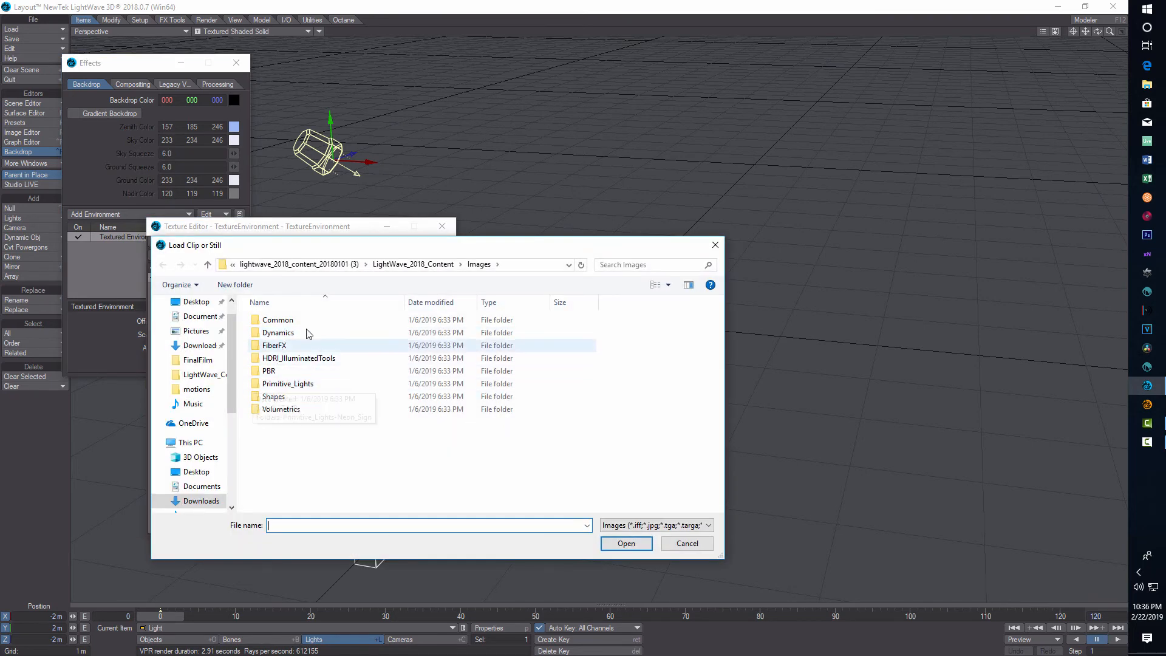
click(206, 263)
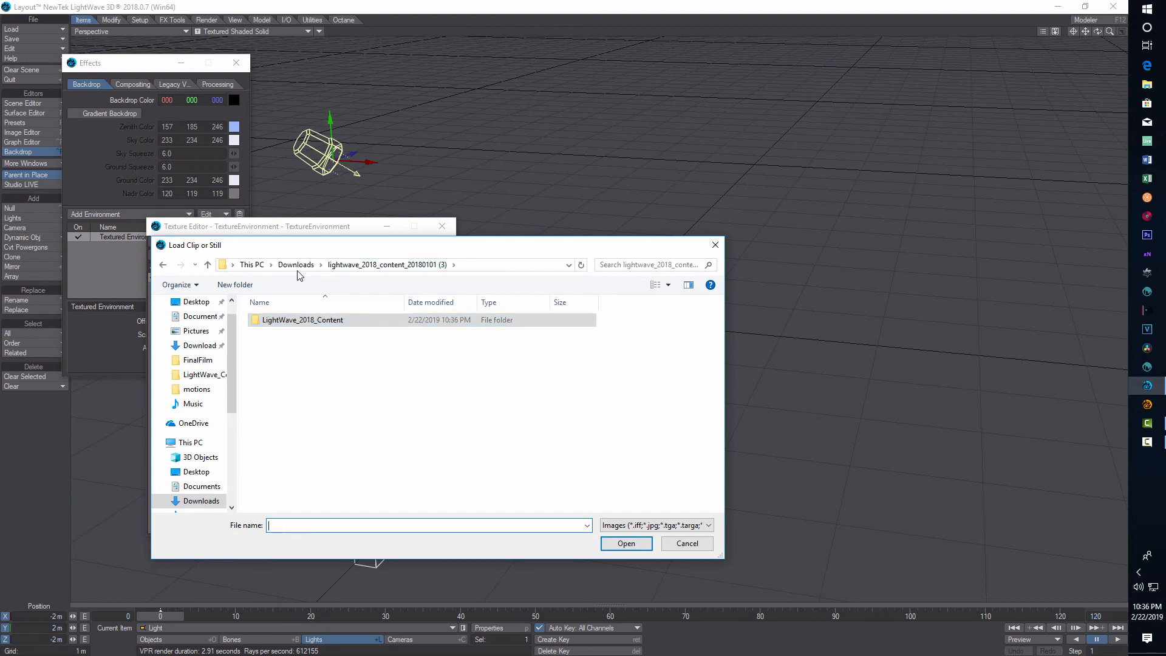
click(295, 264)
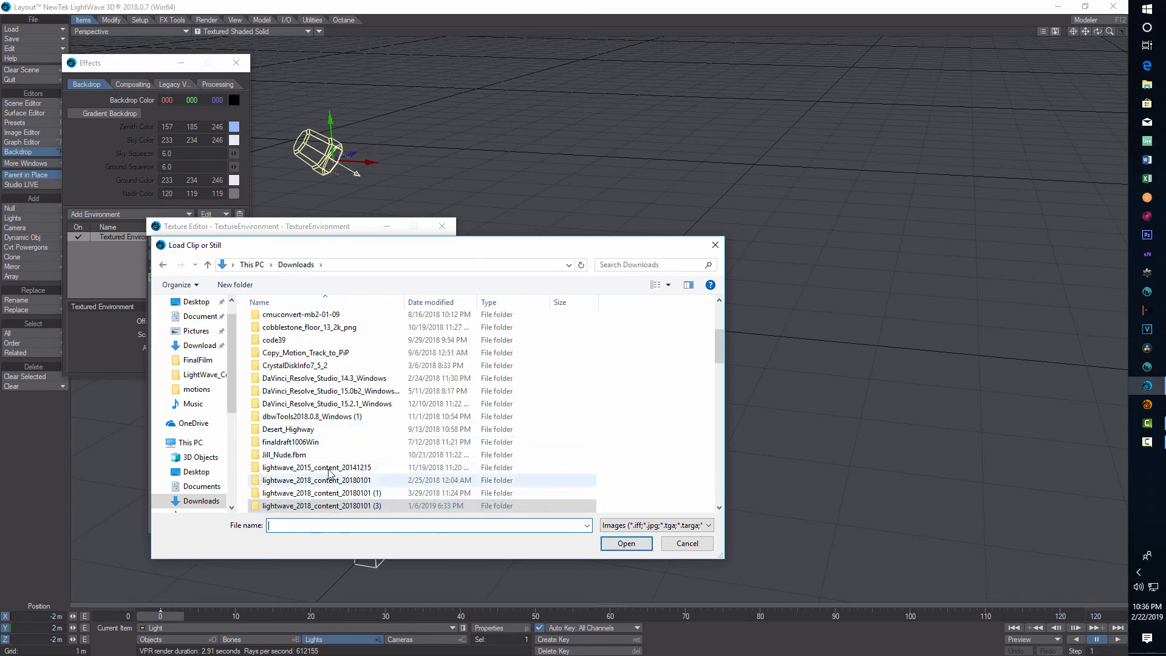
double_click(316, 467)
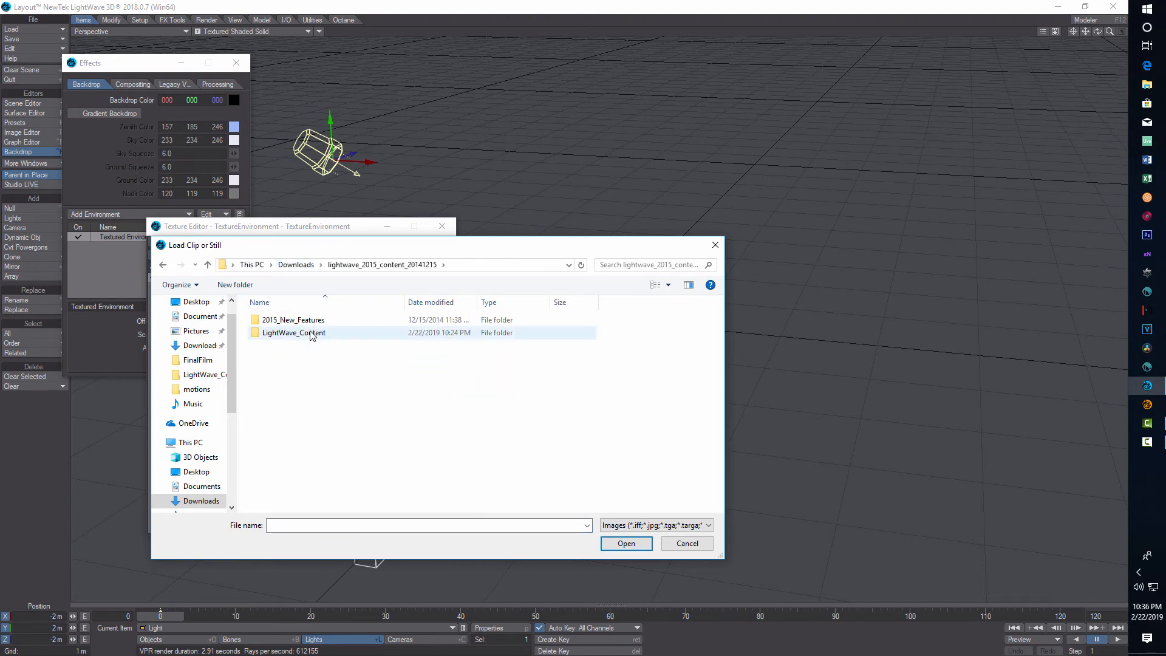
double_click(293, 333)
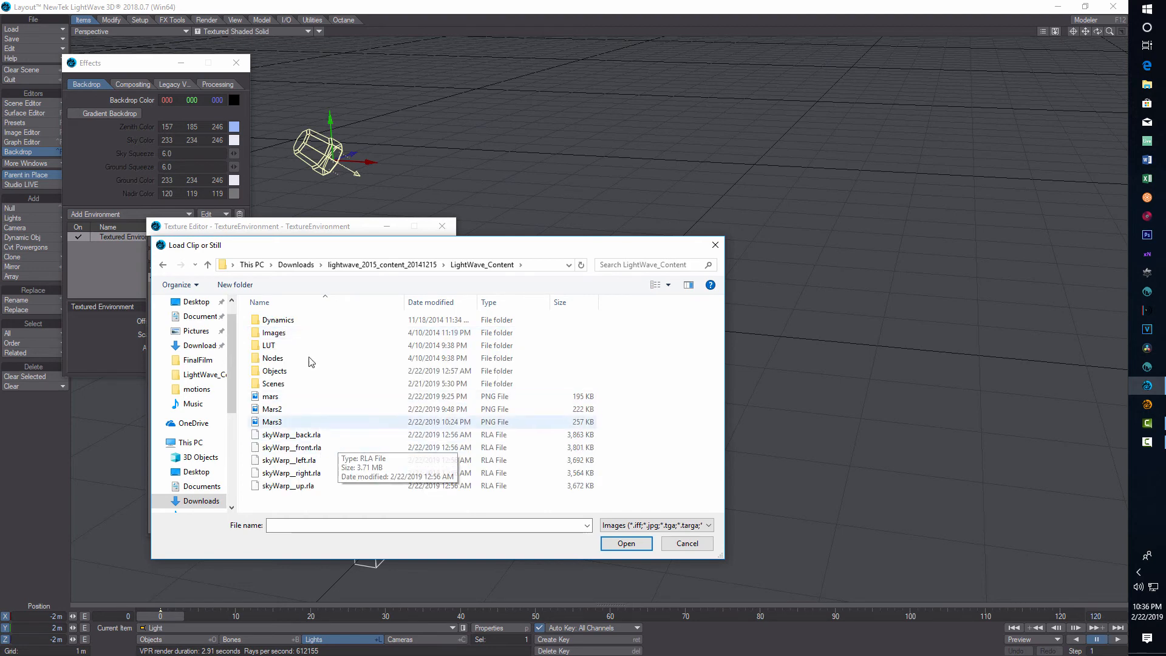
click(685, 543)
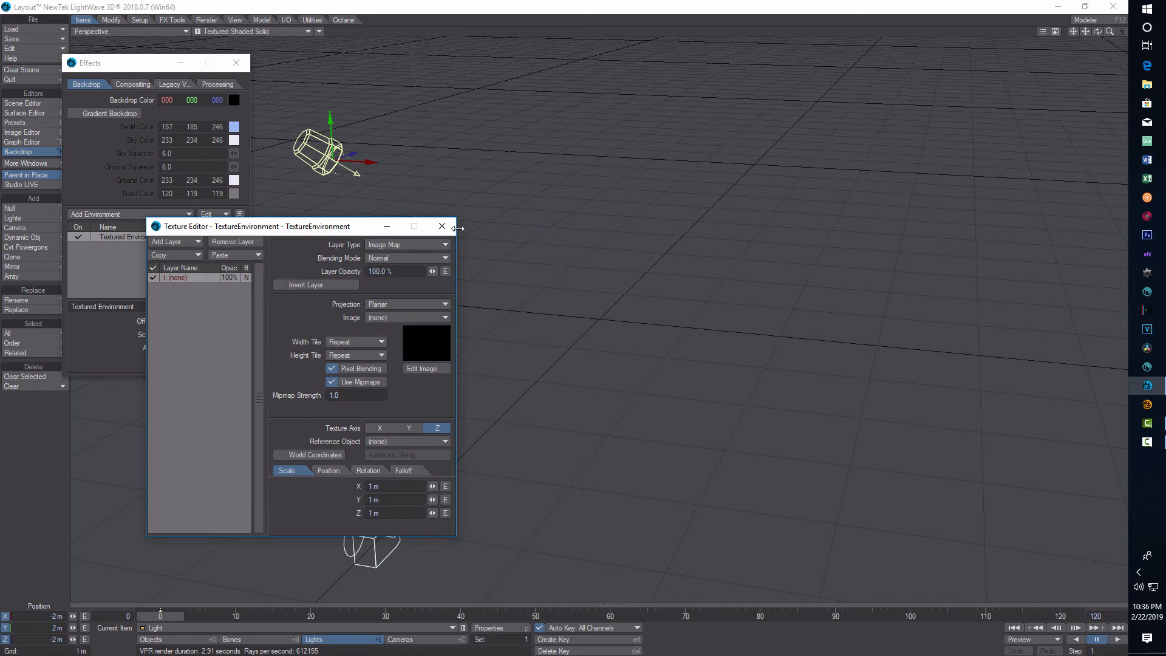
Close the Texture Editor and the backdrop Effects window
click(442, 226)
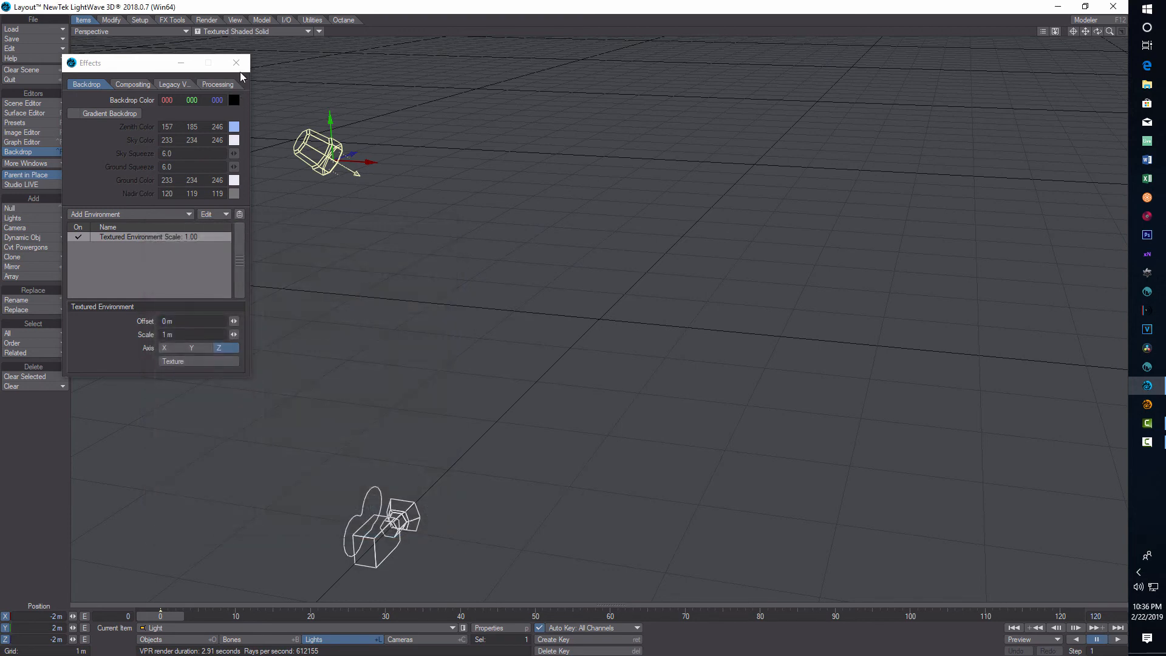
click(237, 62)
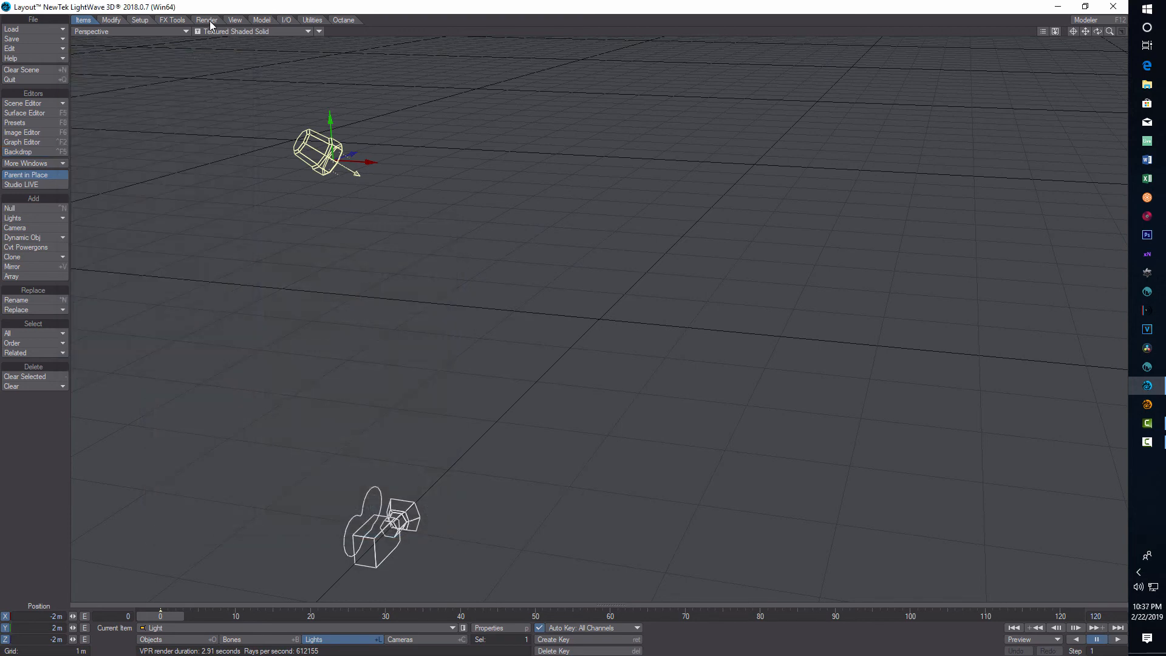
Show the Render tools, glance at Render Properties and close it again
click(206, 21)
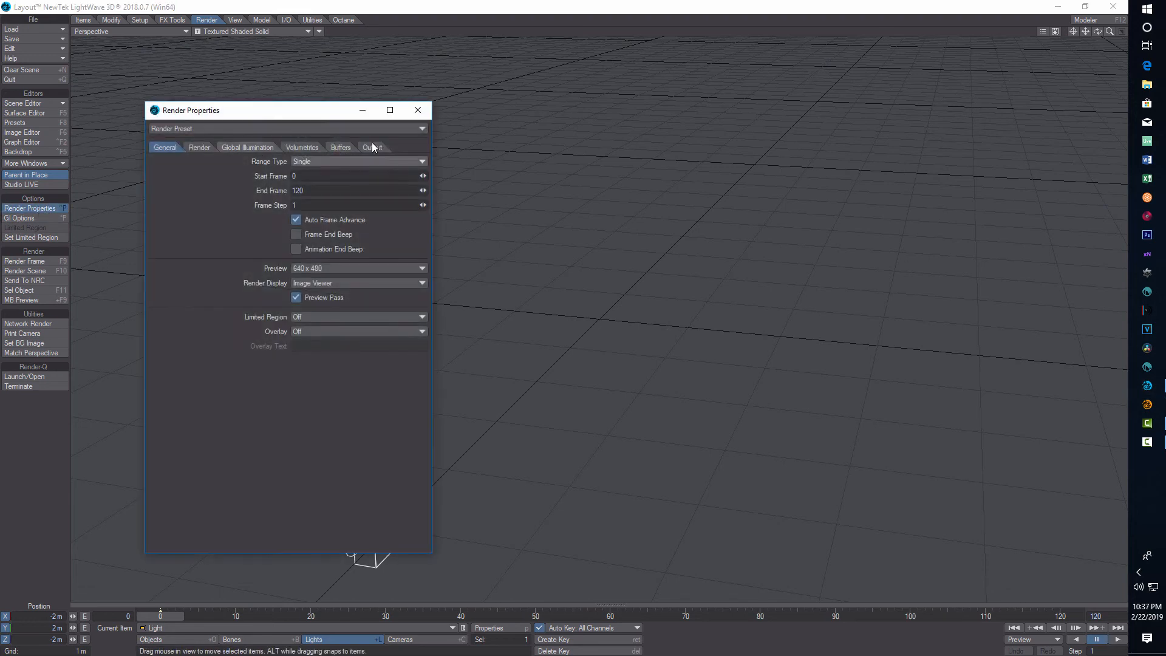
click(371, 147)
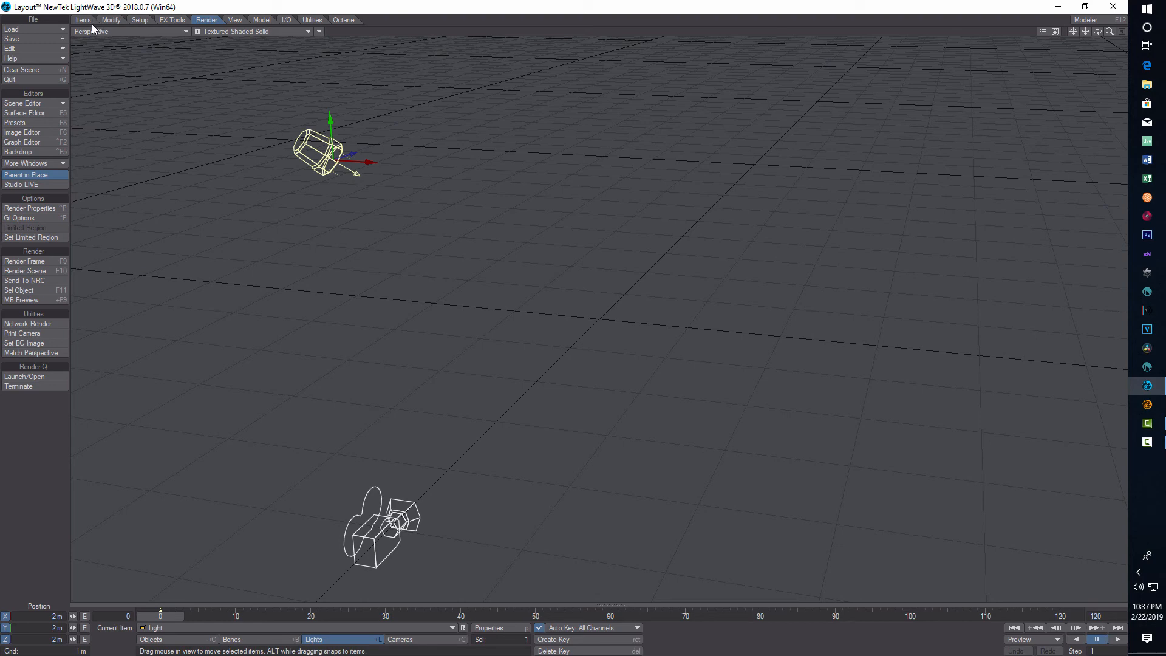
Begin editing the Textured Environment backdrop's texture from the Effects Backdrop panel
click(18, 152)
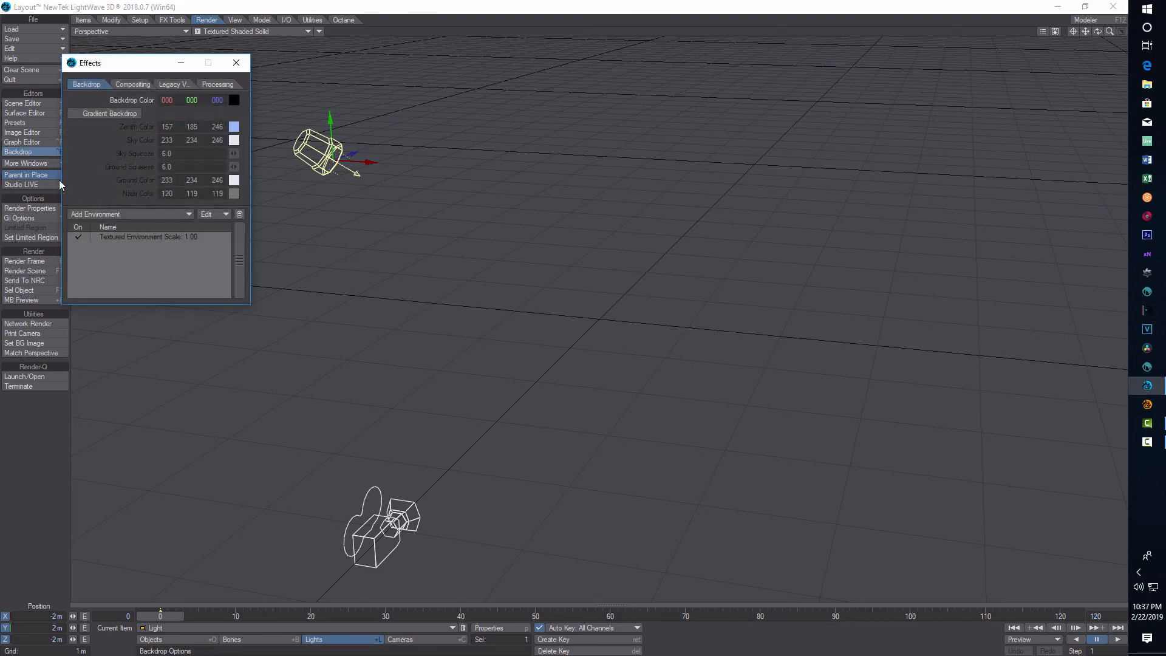
click(148, 237)
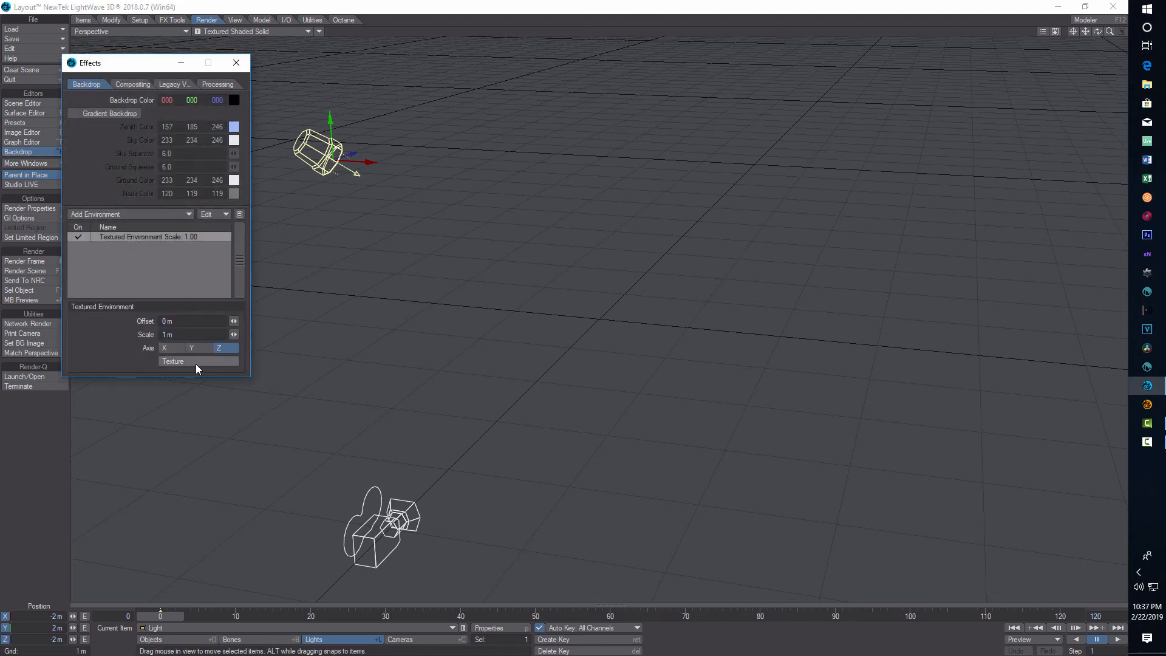
click(171, 362)
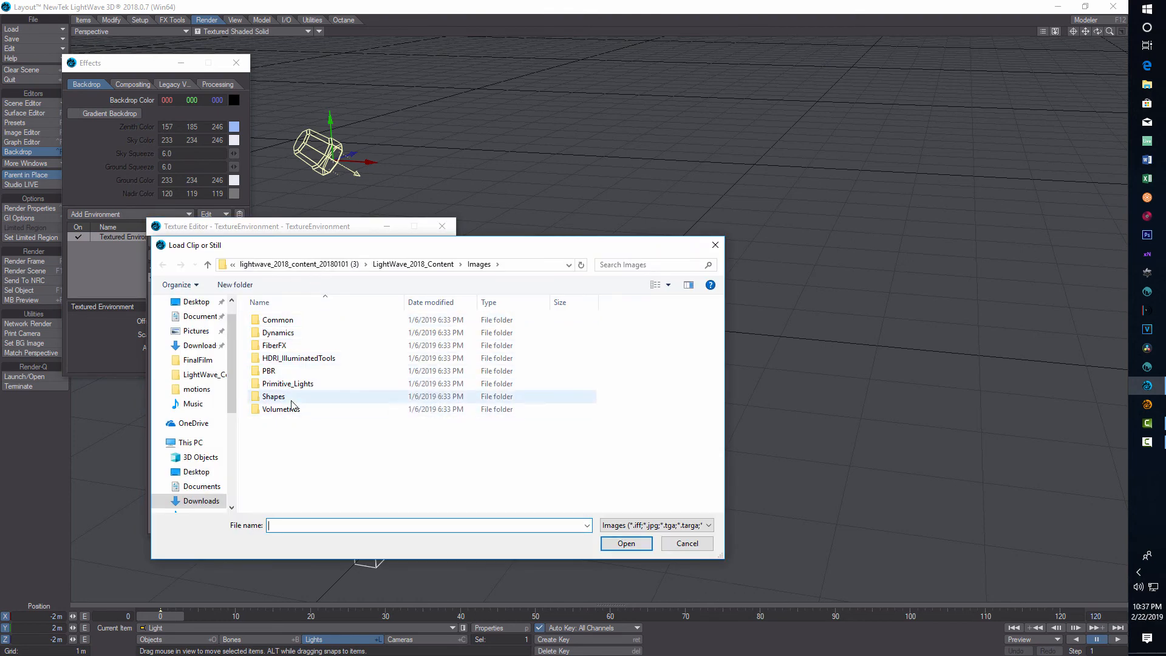
mouse_move(330, 273)
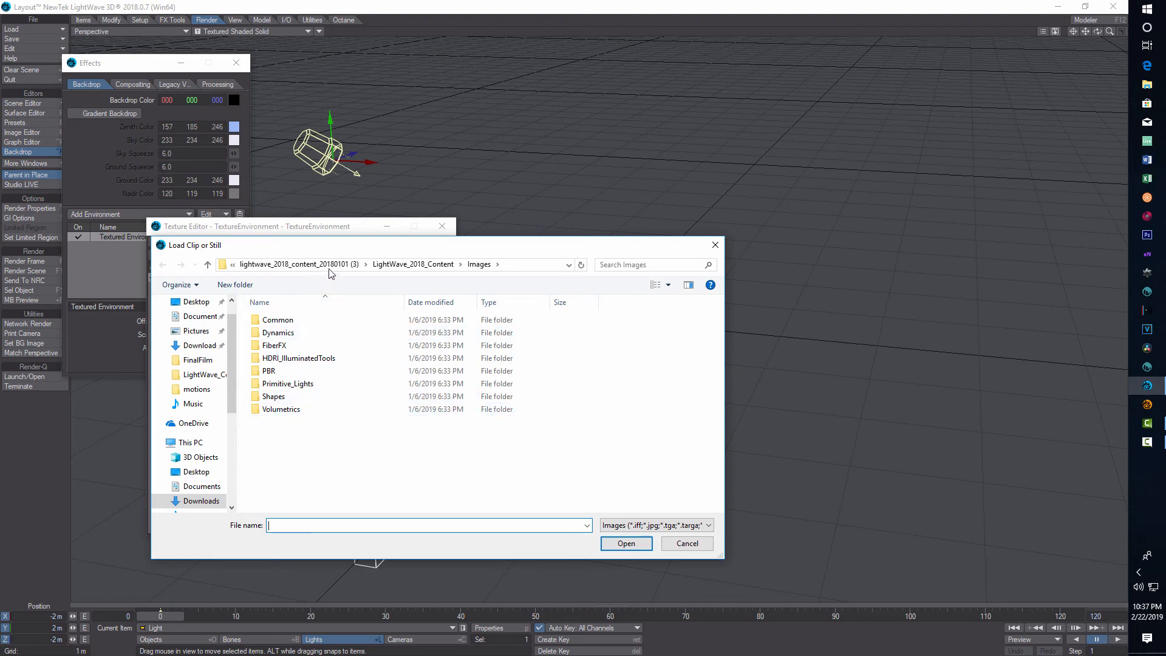
Load mars5.png from the LightWave_2018_Content folder as the texture image
click(206, 265)
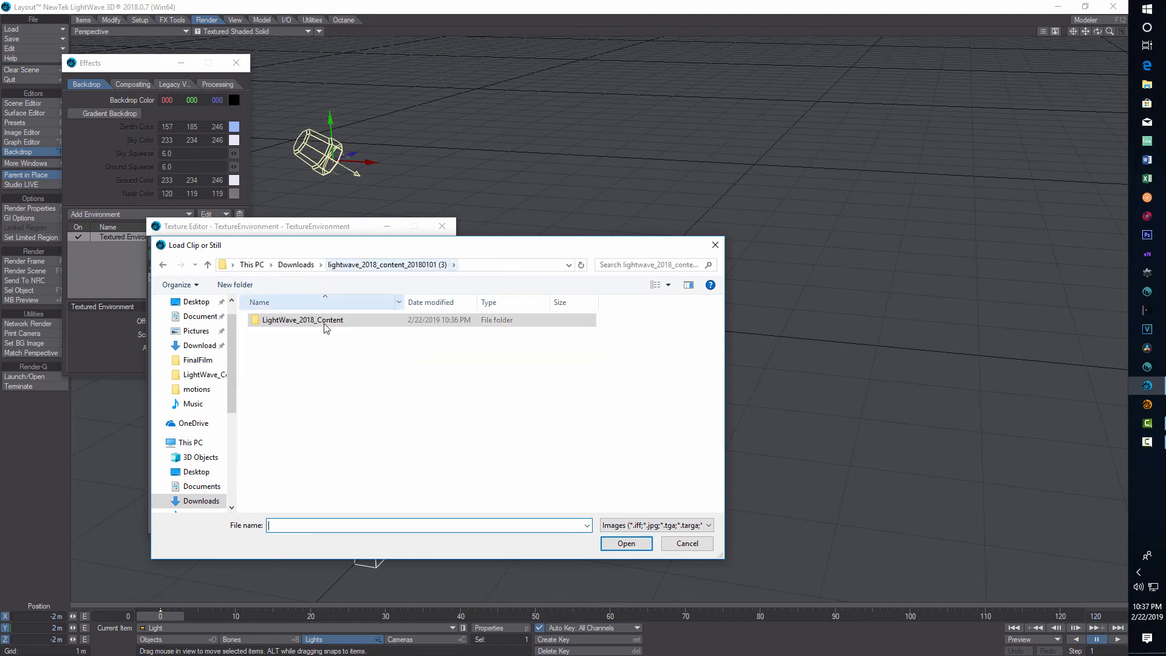
double_click(302, 319)
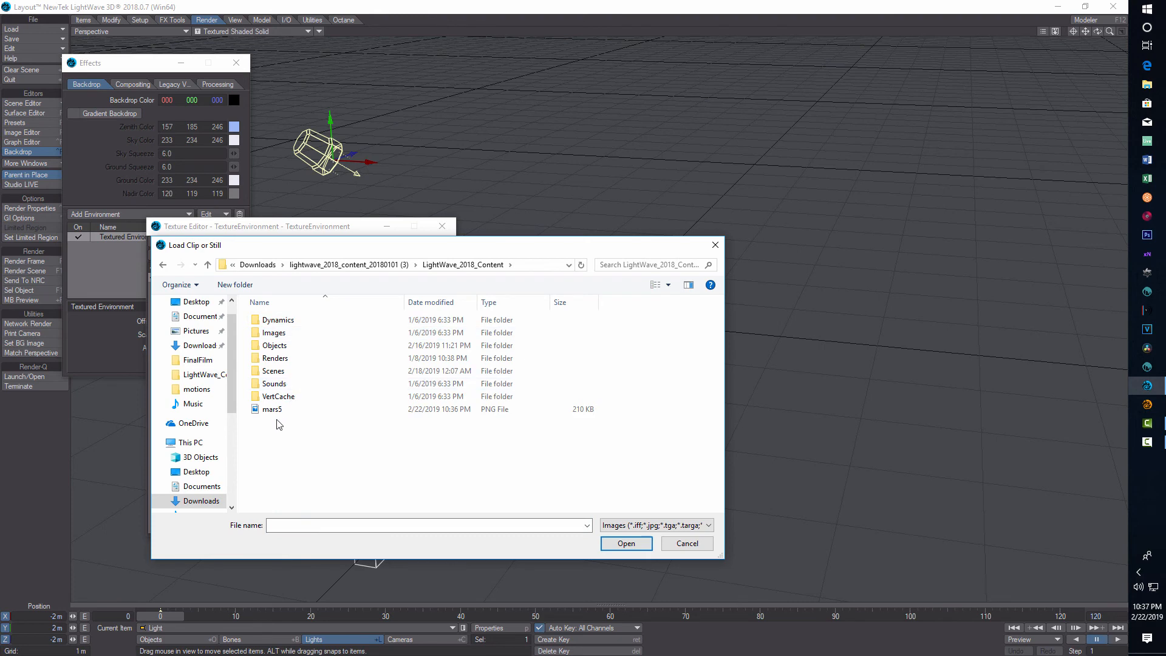
click(271, 410)
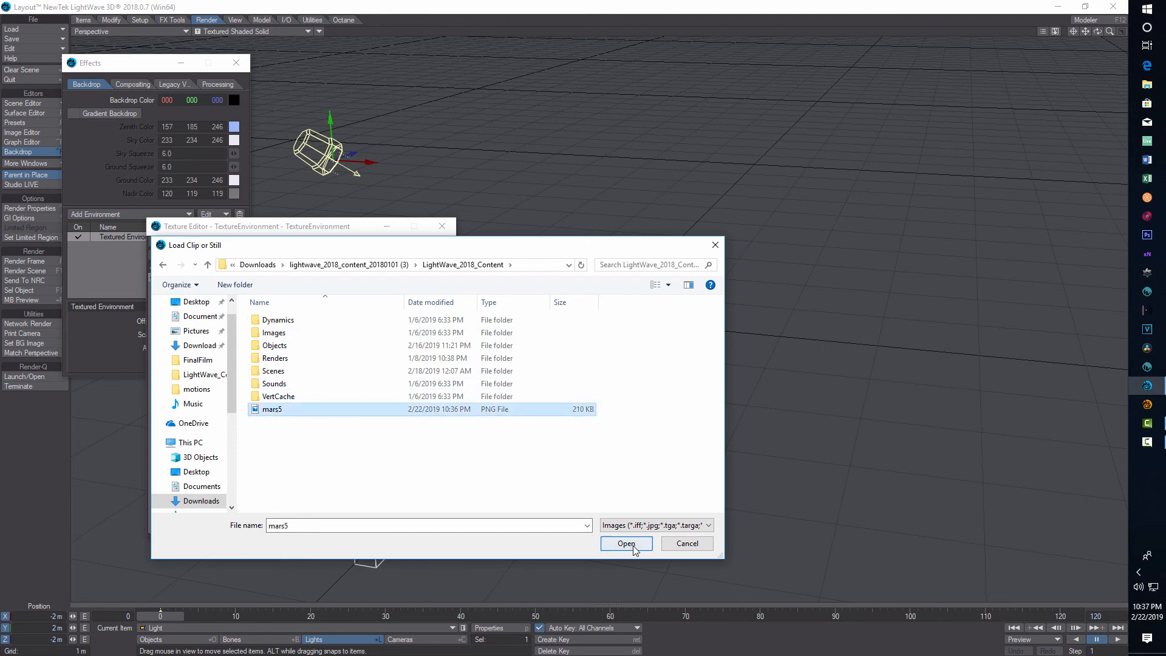
click(626, 543)
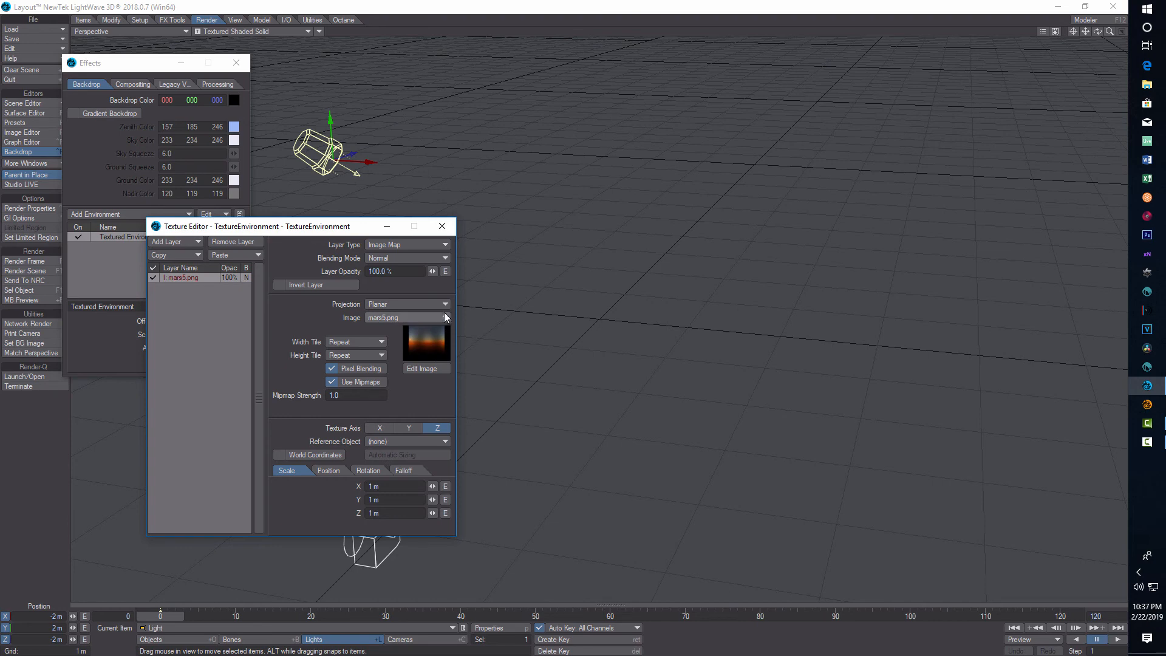
Wrap the image with Spherical projection and finish with the Texture Editor
click(445, 303)
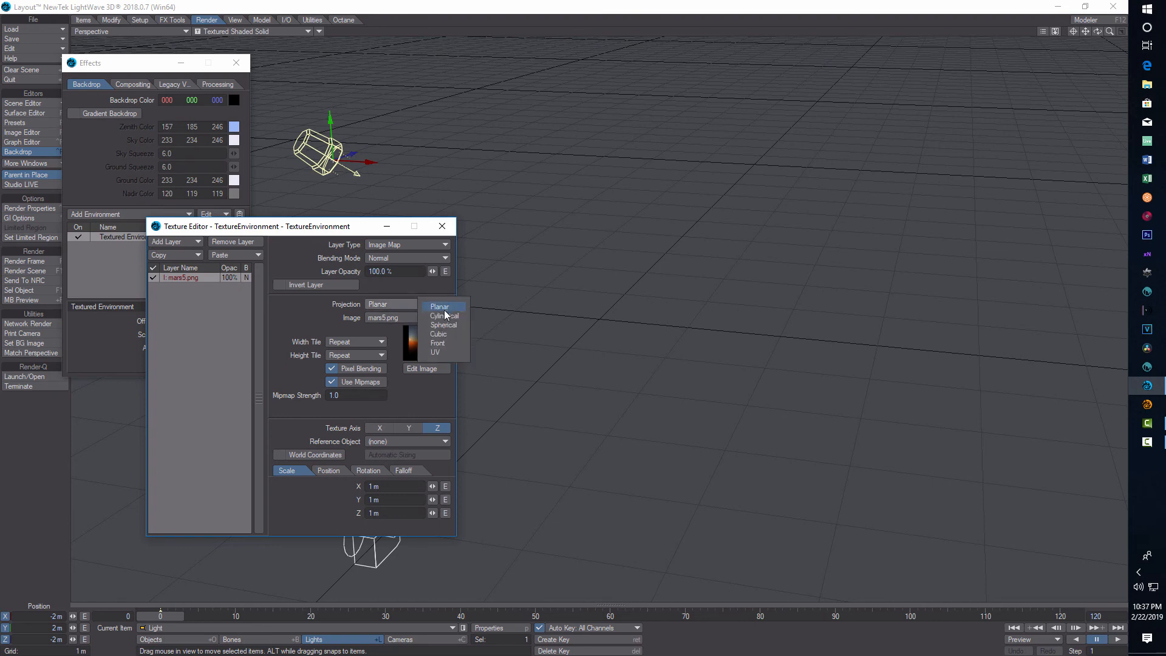
click(443, 324)
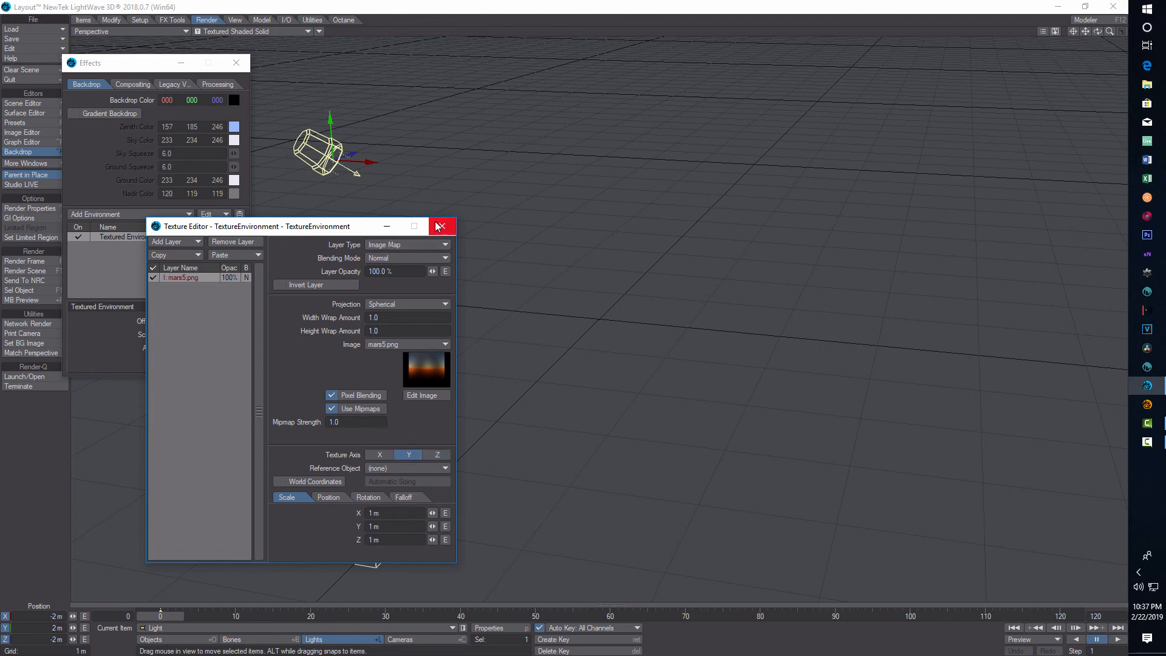
click(440, 226)
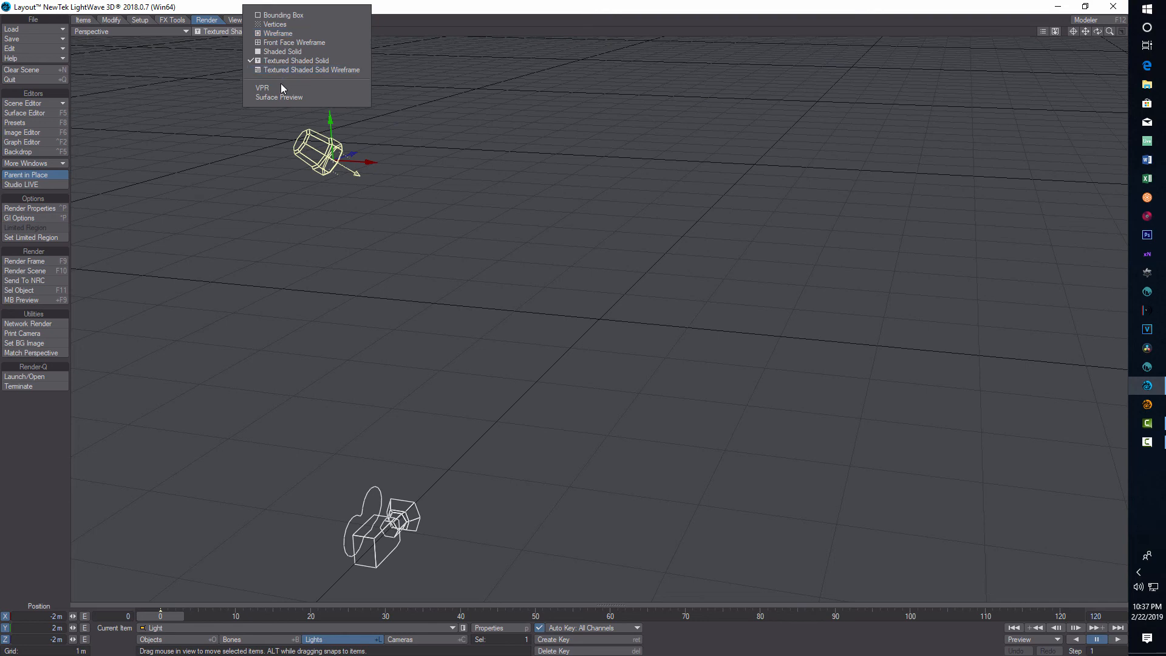
Render the baked Mars sky live in VPR through Current Camera with the Camera selected
click(263, 87)
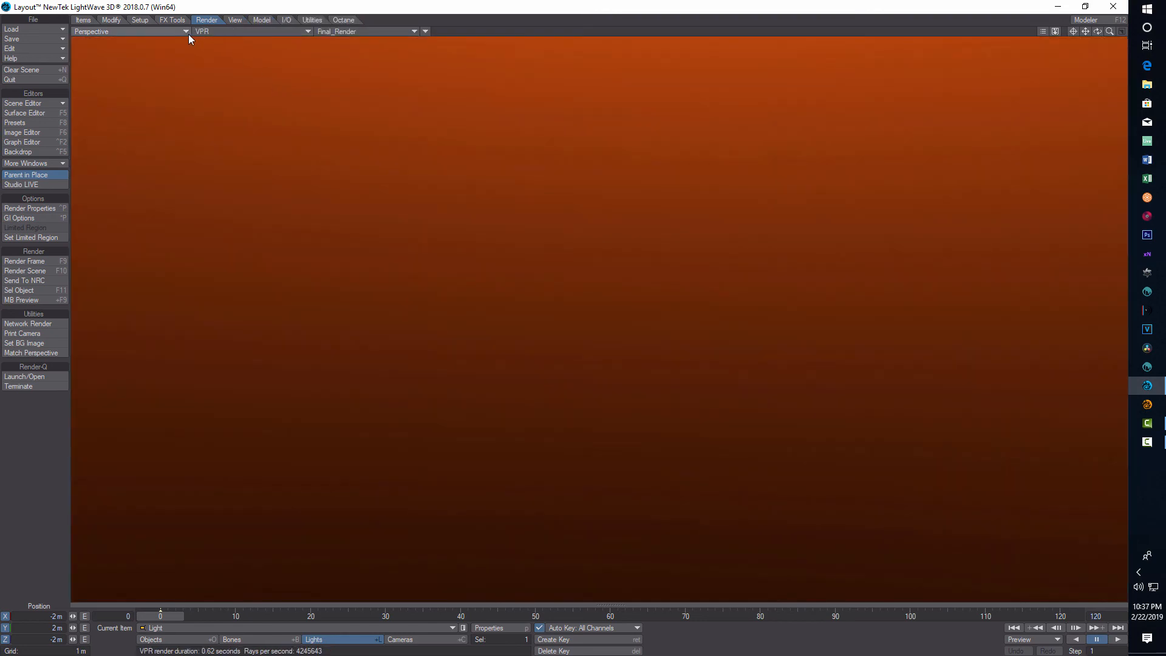
click(130, 31)
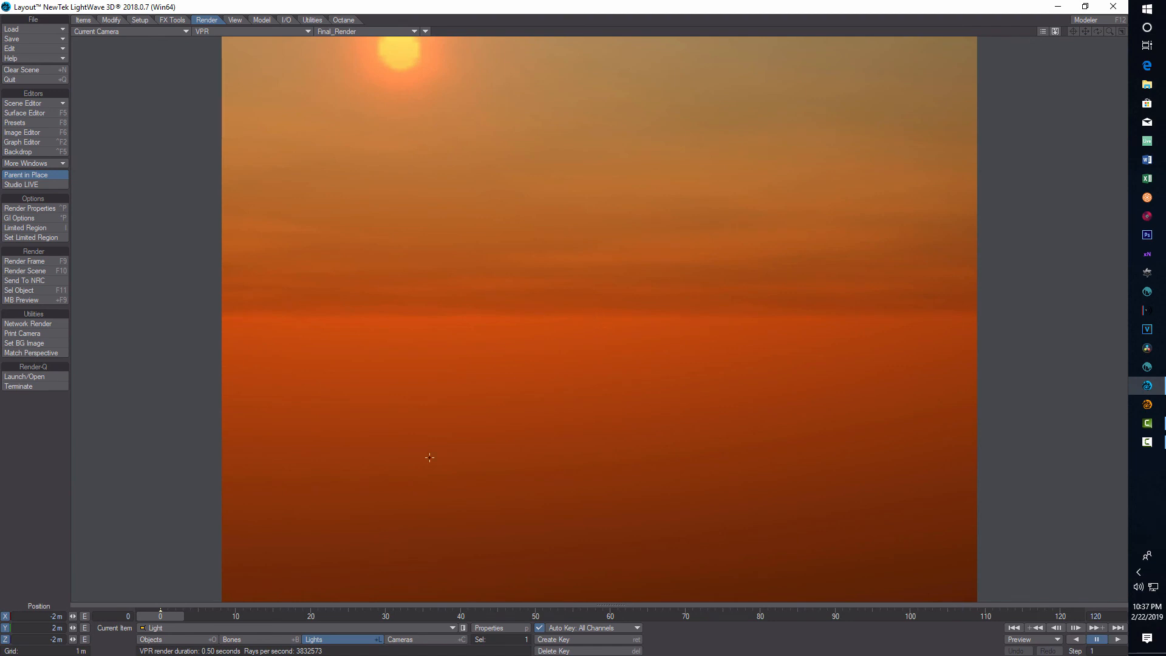
click(400, 640)
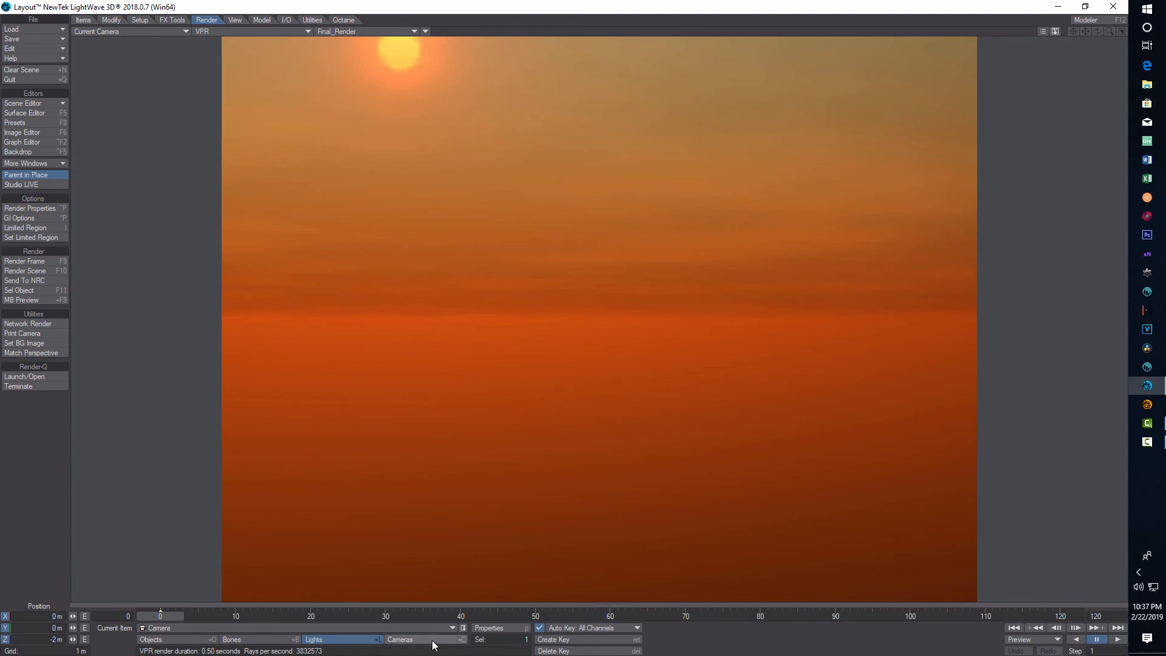
click(400, 639)
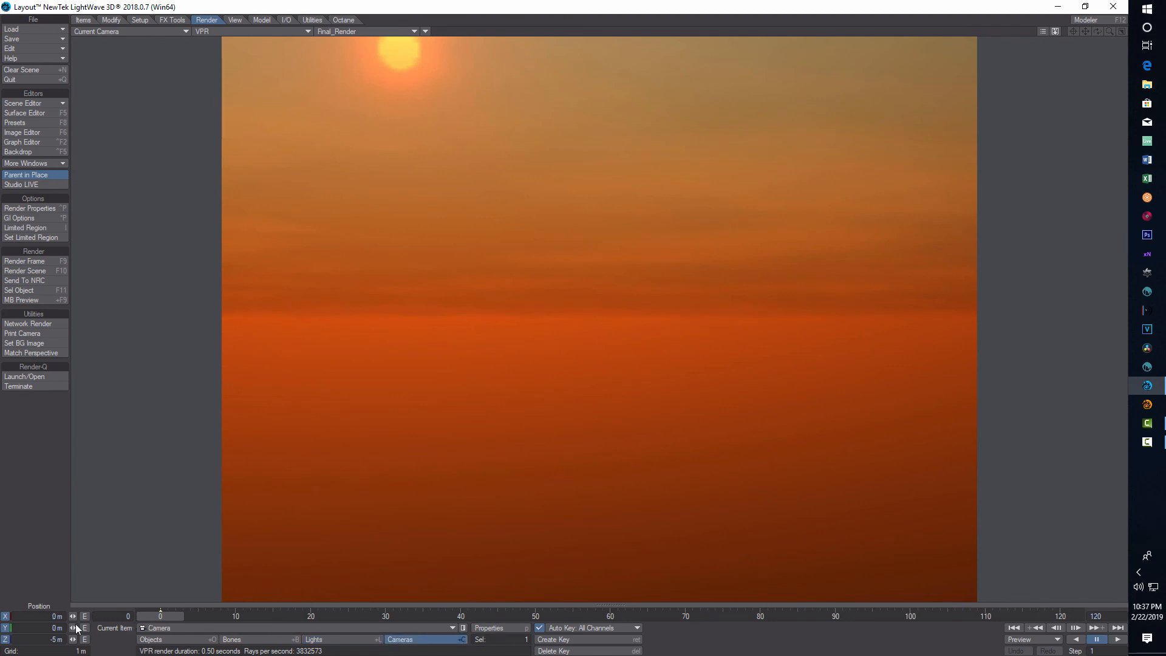